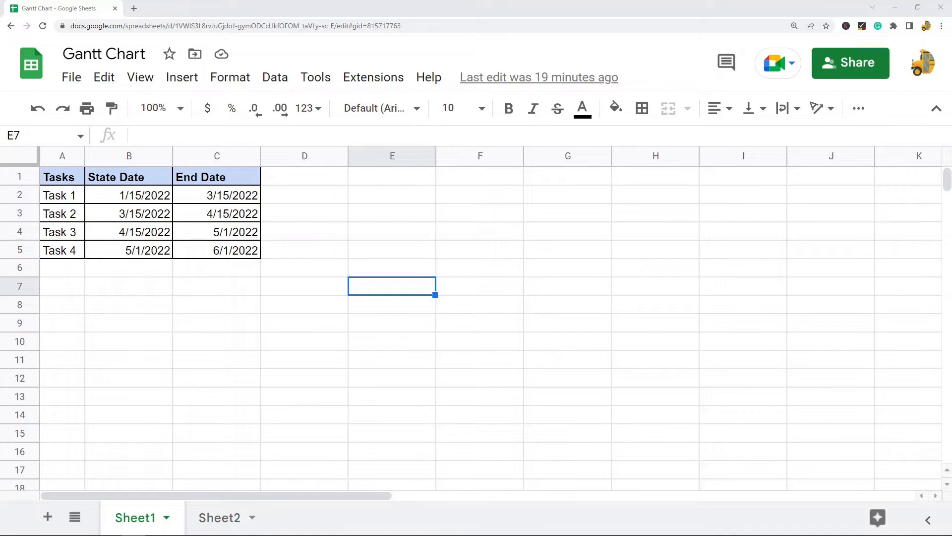
{"action": "mouse_move", "coordinate": [668, 346]}
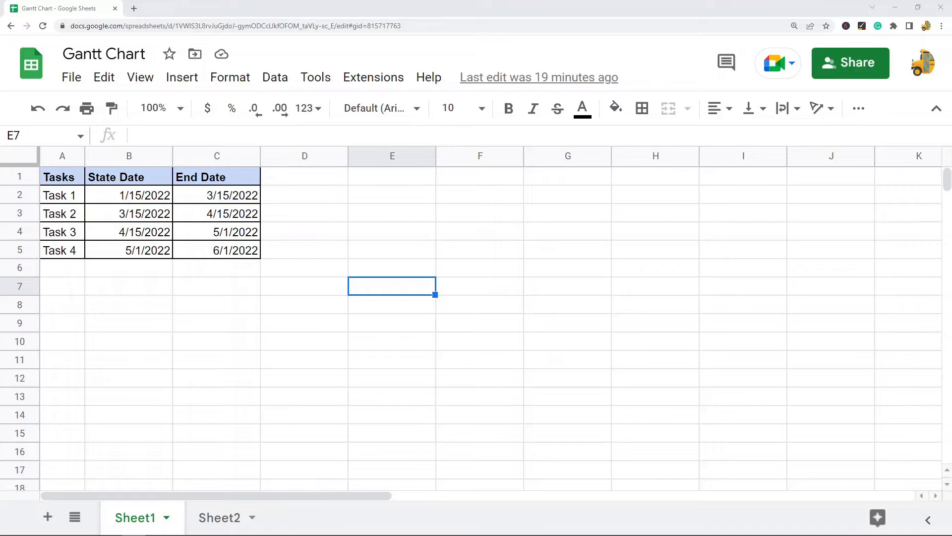
{"action": "mouse_move", "coordinate": [356, 316]}
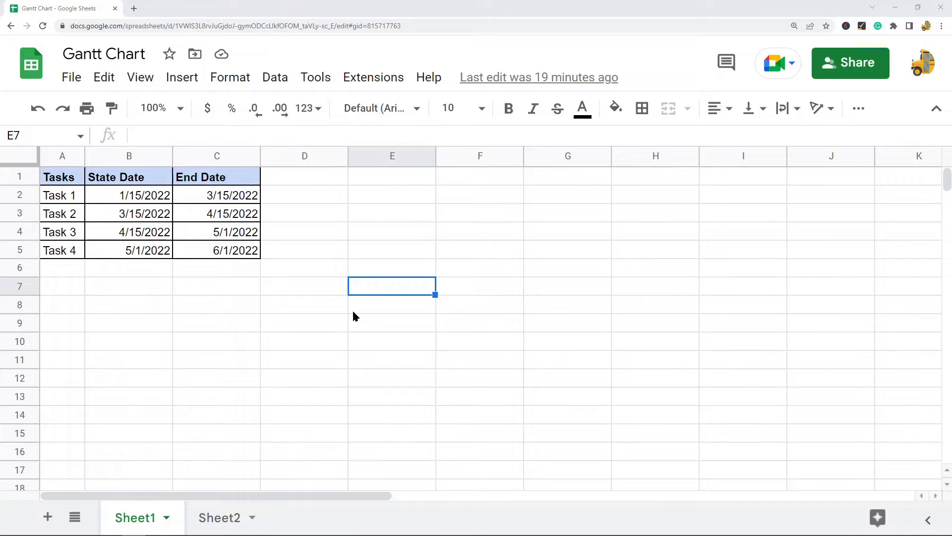
{"action": "mouse_move", "coordinate": [343, 333]}
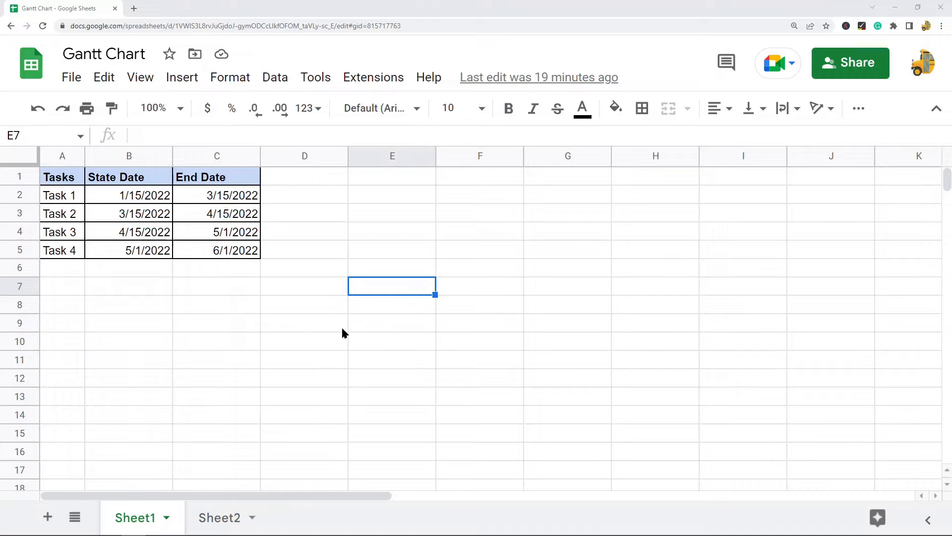
{"action": "mouse_move", "coordinate": [65, 211]}
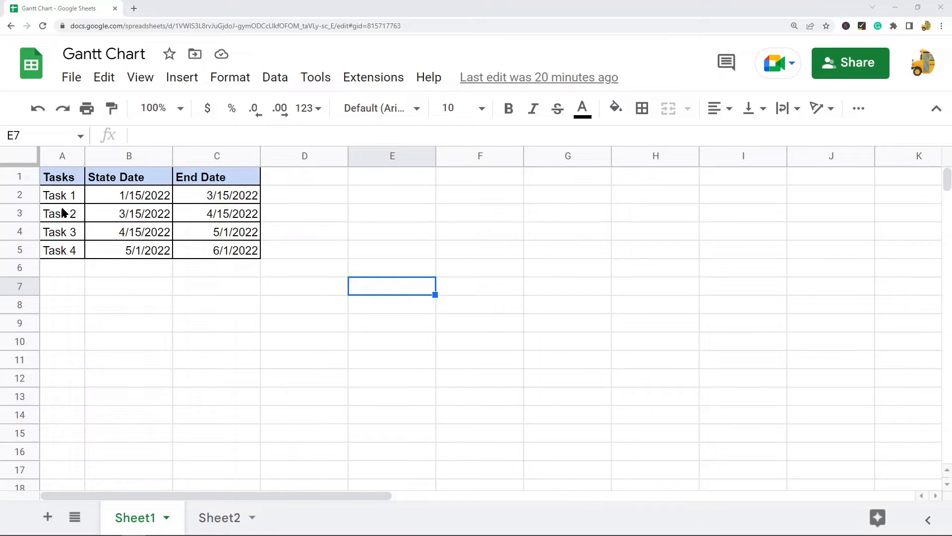
- Copy the task table and paste its formatting only into rows 7–11
{"action": "left_click_drag", "start_coordinate": [62, 195], "coordinate": [62, 250]}
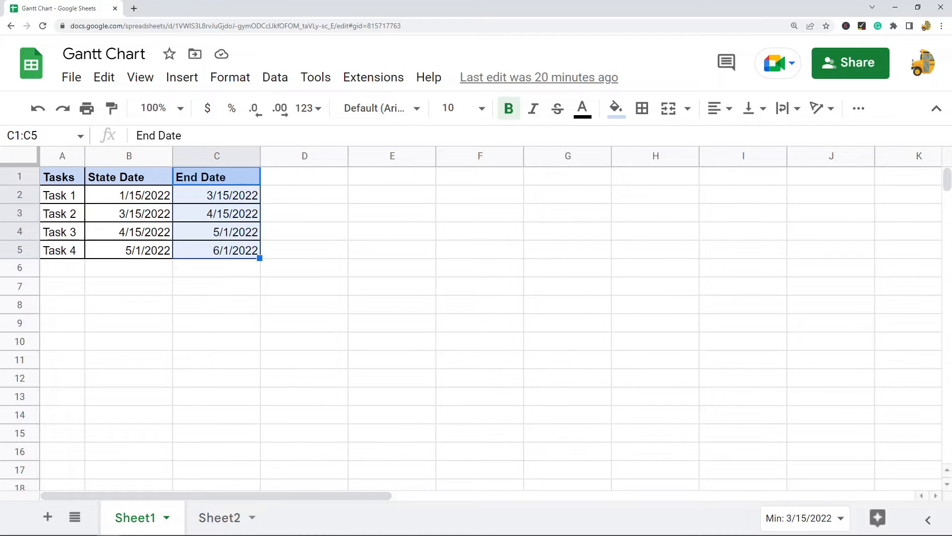
{"action": "left_click", "coordinate": [61, 176]}
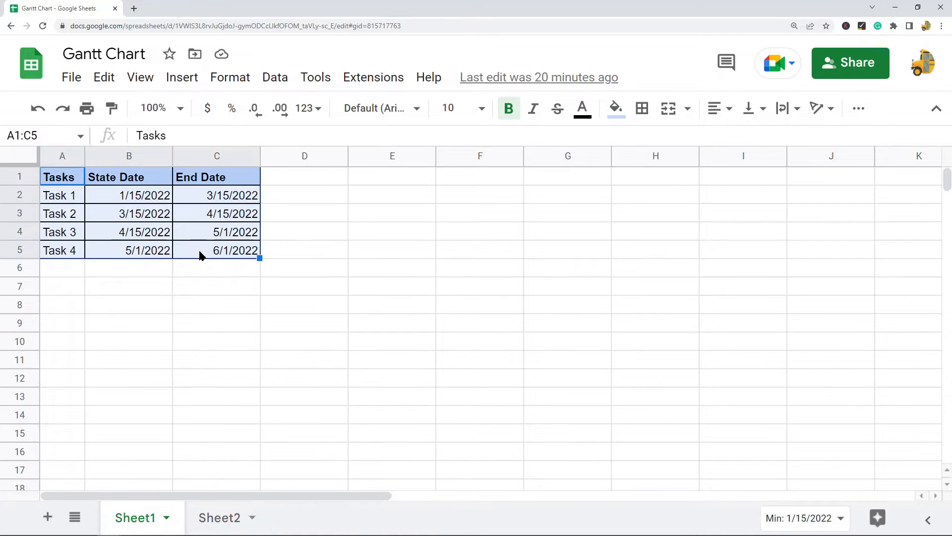
{"action": "key", "text": "ctrl+c"}
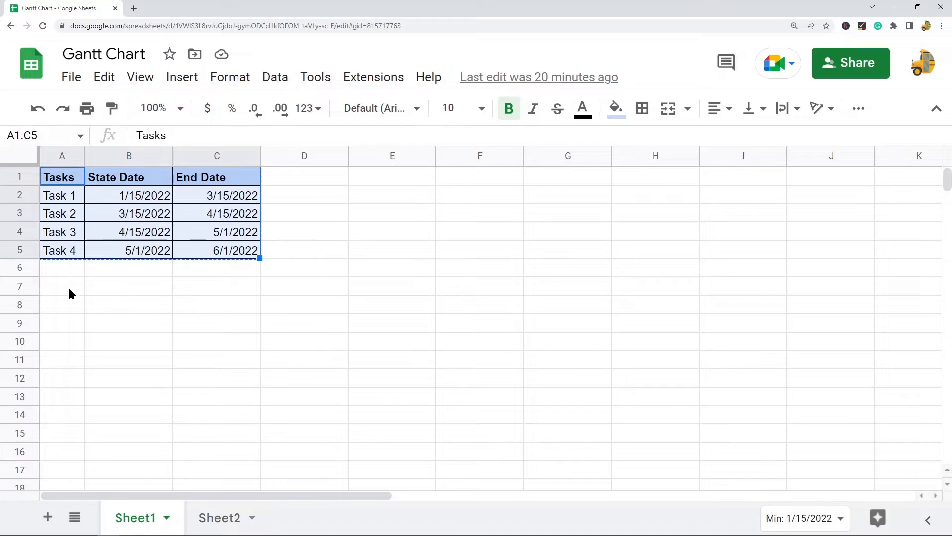
{"action": "right_click", "coordinate": [55, 285]}
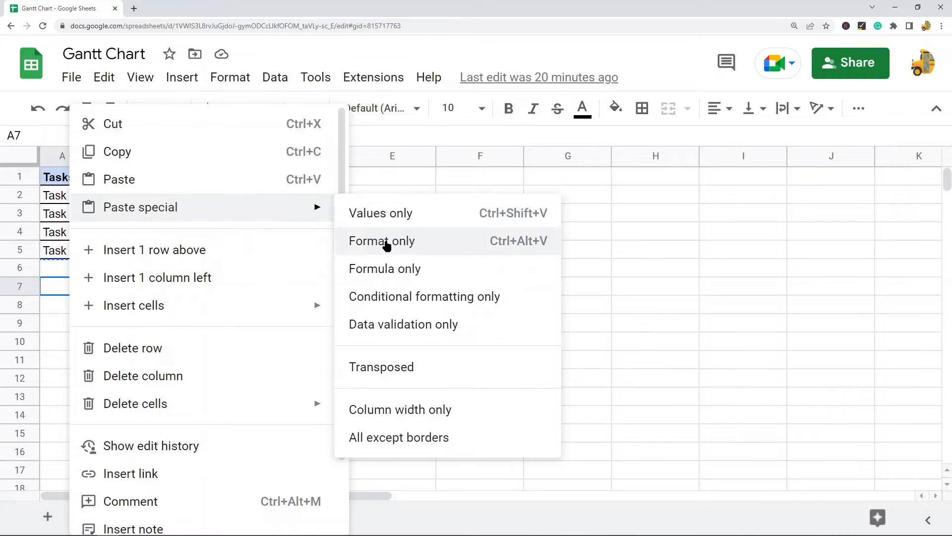
{"action": "left_click", "coordinate": [381, 240]}
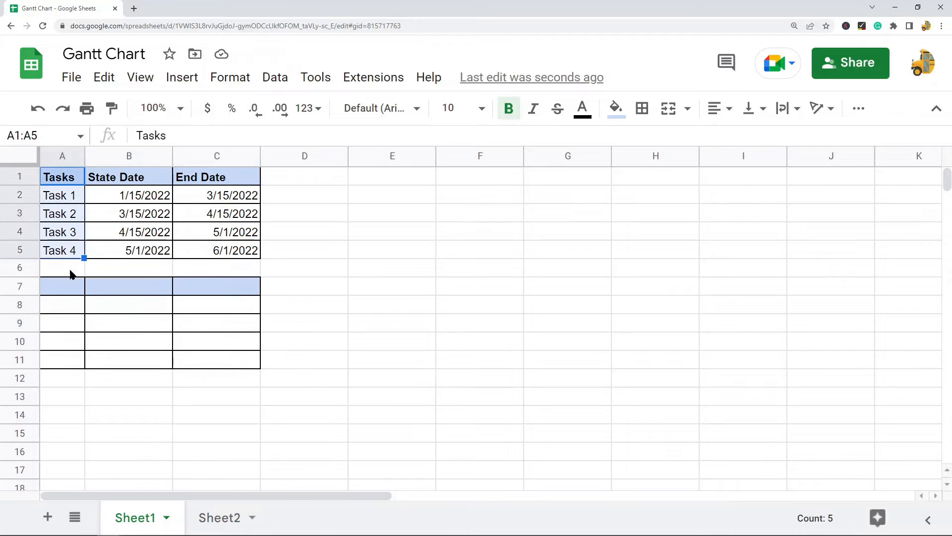
- Paste the task names into A7:A11 and add Start and Duration headings in B7 and C7
{"action": "key", "text": "ctrl+v"}
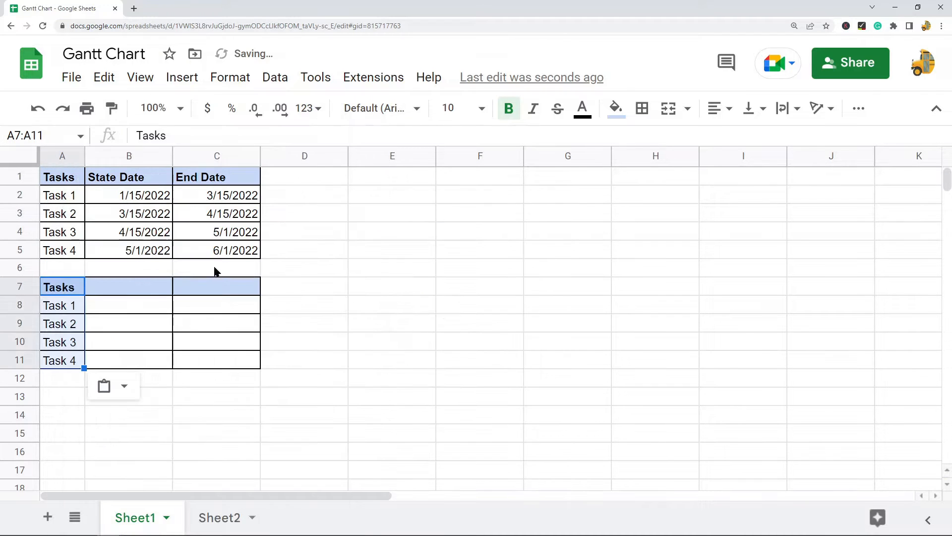
{"action": "left_click", "coordinate": [129, 286]}
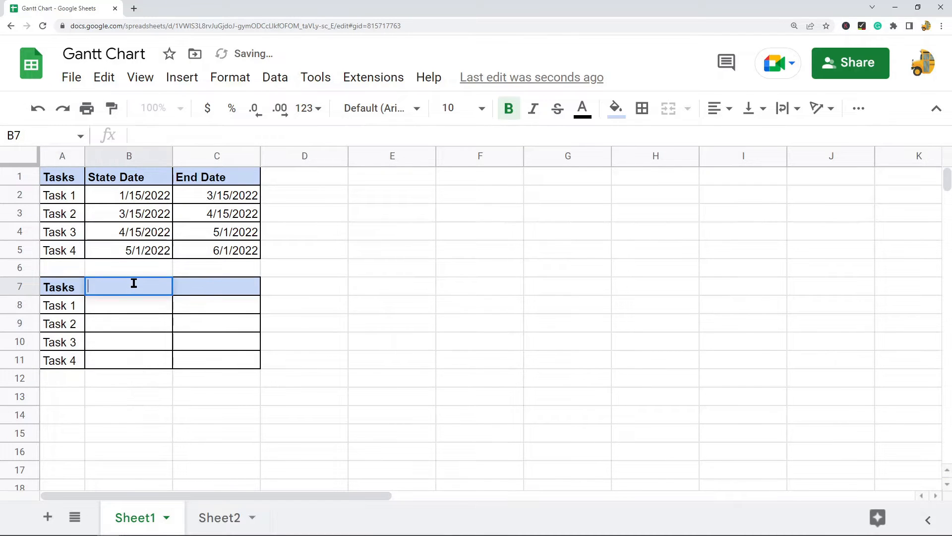
{"action": "type", "text": "Start"}
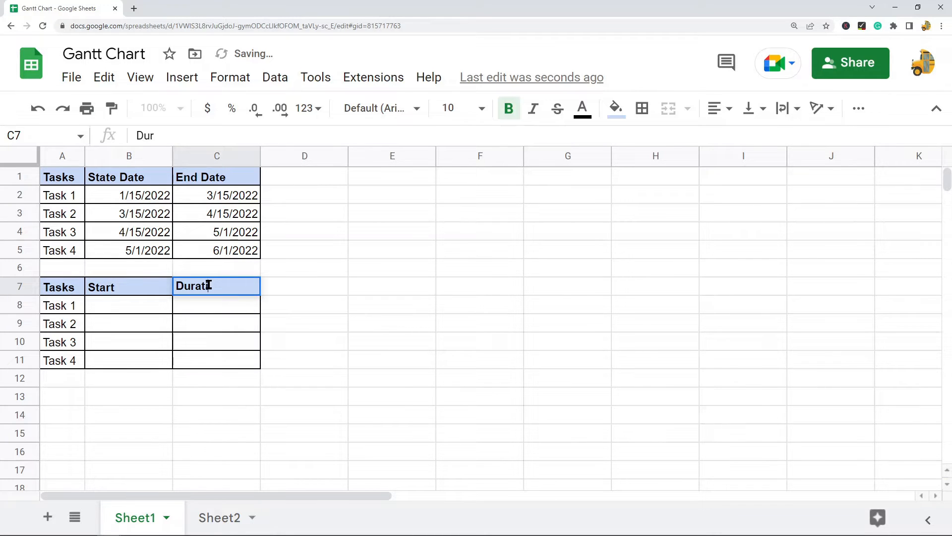
{"action": "type", "text": "Duration"}
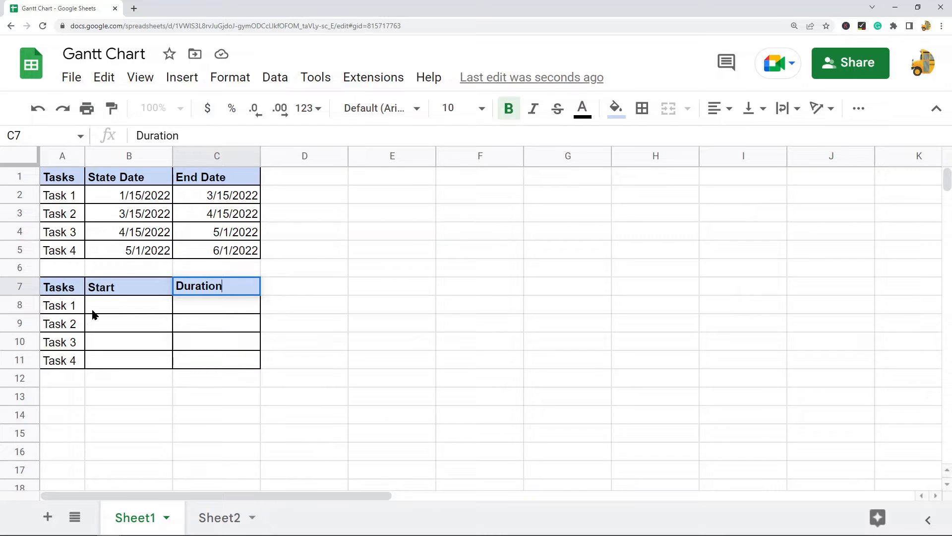
- Begin Task 1's start formula in B8 as =INT(B2)-, committed unfinished
{"action": "left_click", "coordinate": [129, 305]}
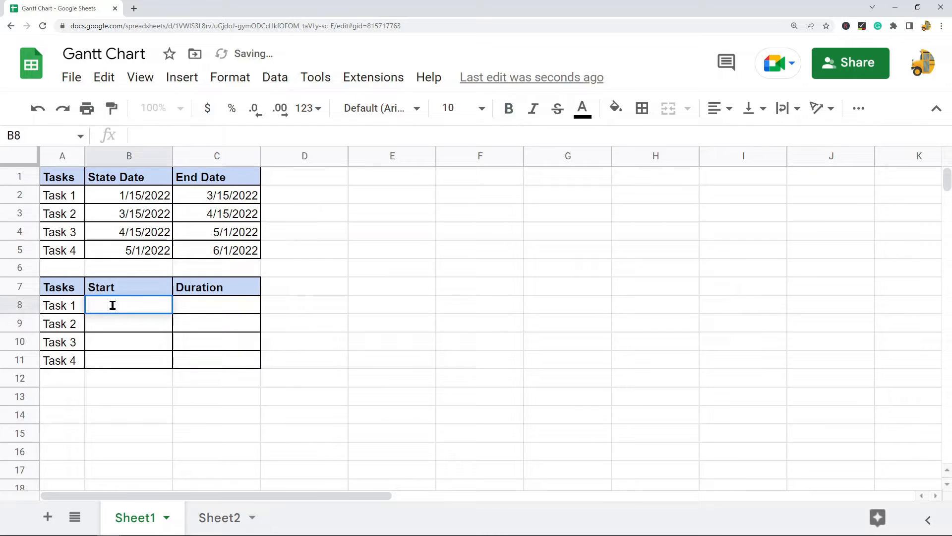
{"action": "type", "text": "="}
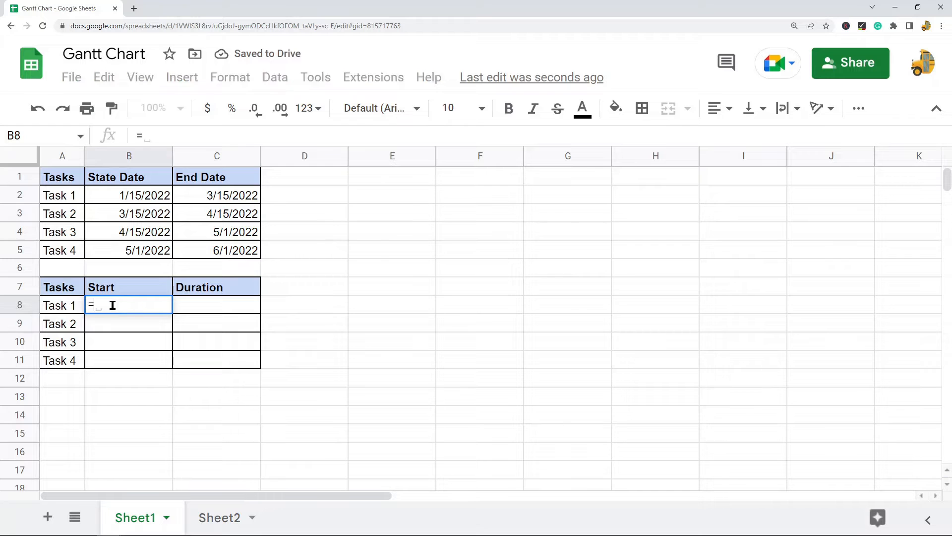
{"action": "type", "text": "INT("}
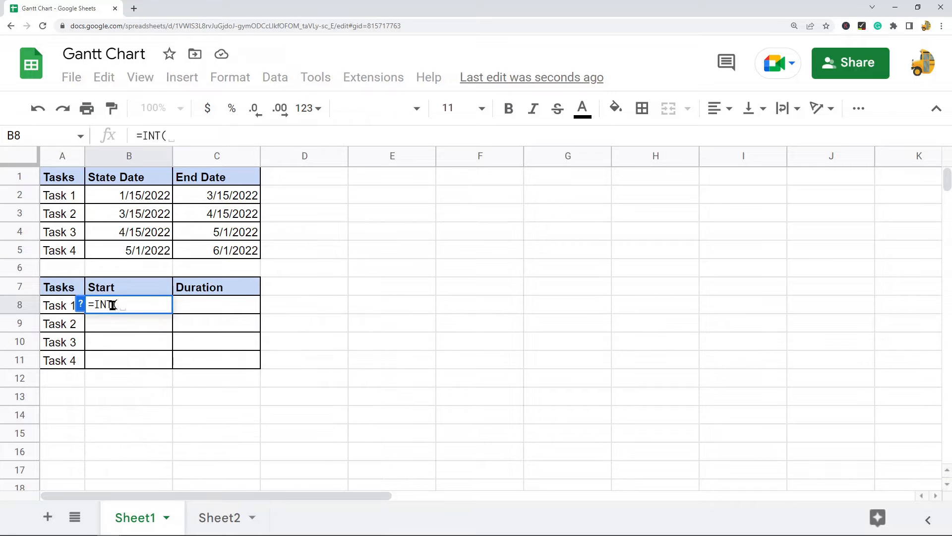
{"action": "type", "text": "B"}
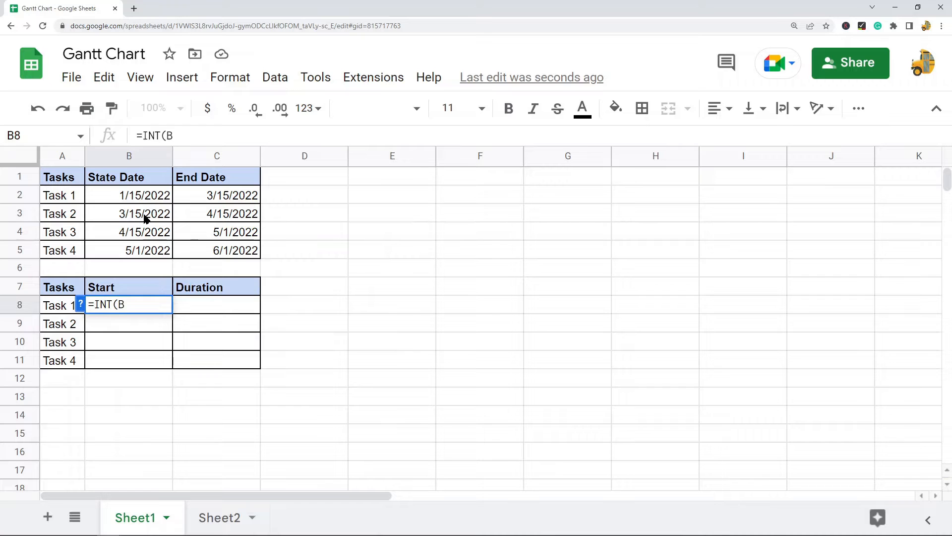
{"action": "left_click", "coordinate": [128, 195]}
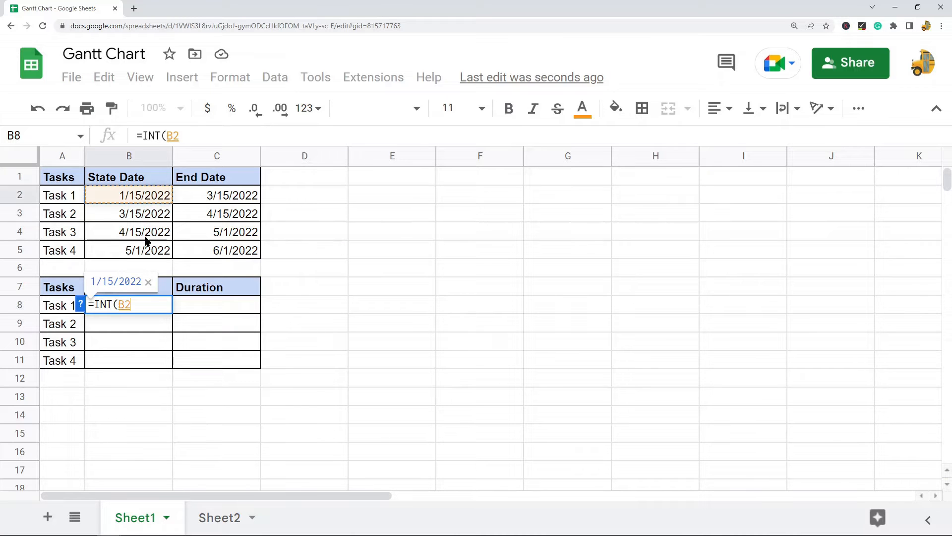
{"action": "type", "text": ")"}
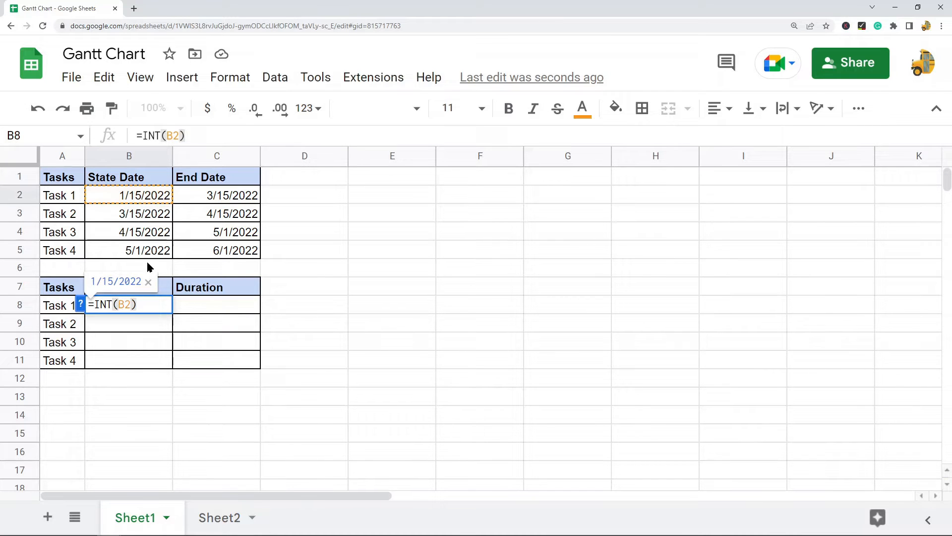
{"action": "type", "text": "-"}
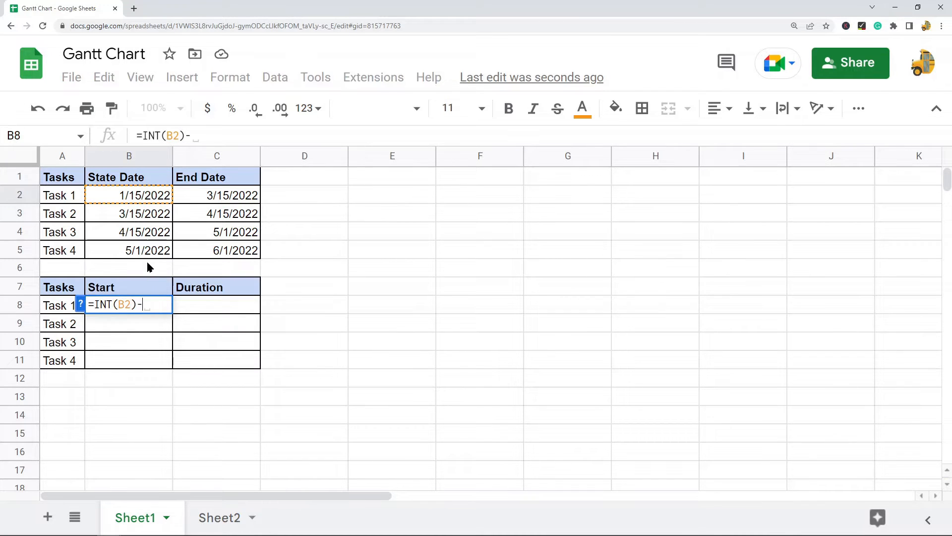
{"action": "key", "text": "Enter"}
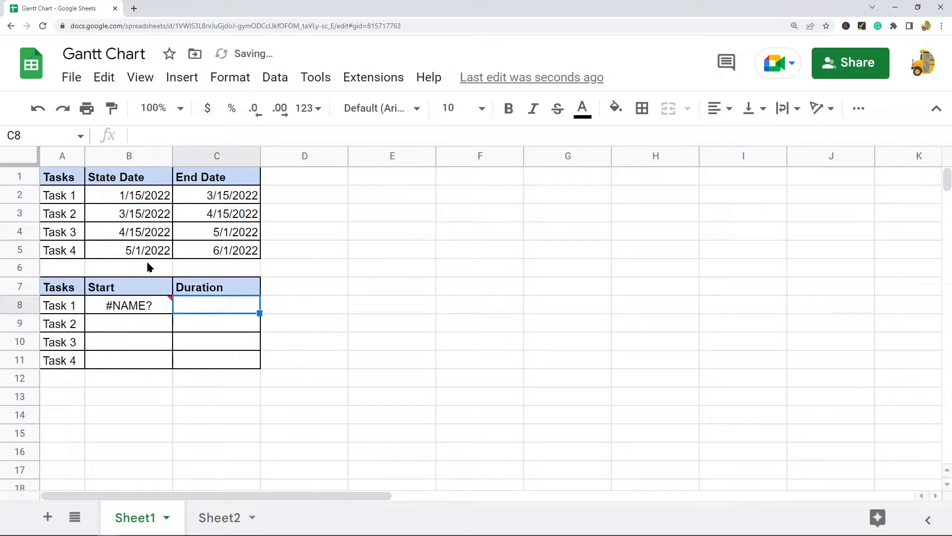
- Complete B8 as =INT(B2)-INT($B$2) with an absolute reference to the first start date
{"action": "type", "text": "=INT(B2)-INT"}
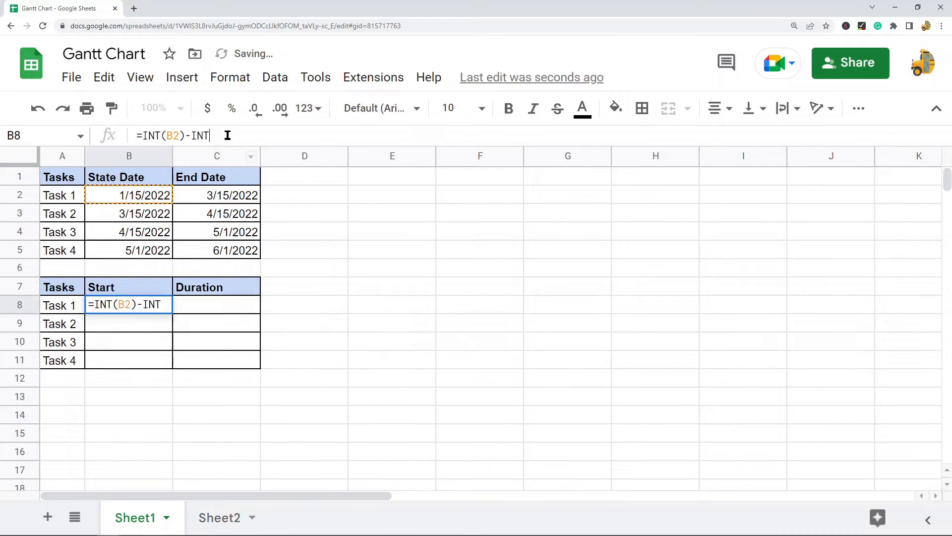
{"action": "type", "text": "("}
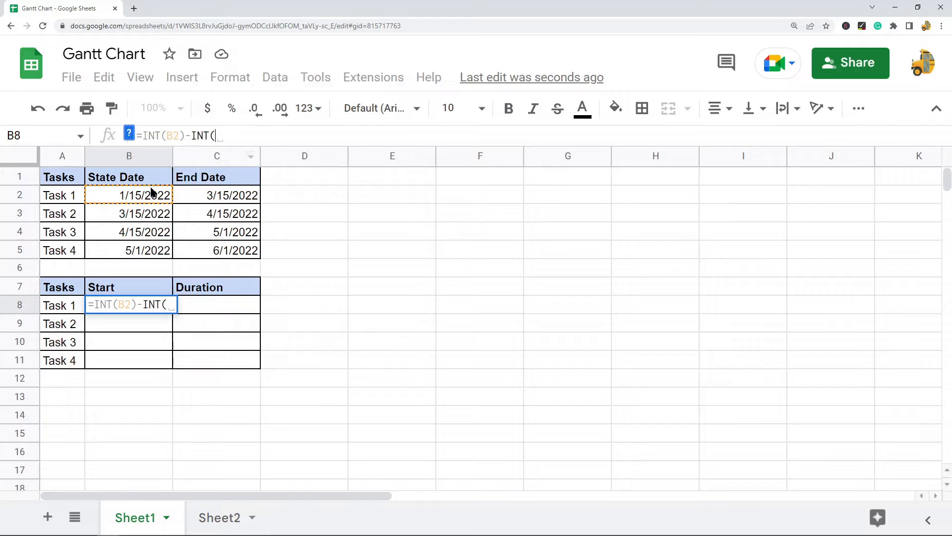
{"action": "left_click", "coordinate": [128, 196]}
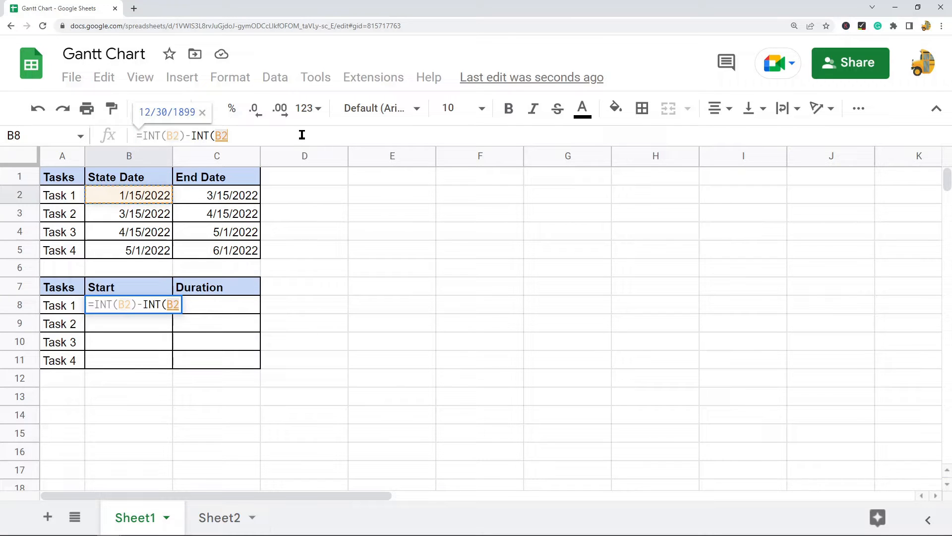
{"action": "key", "text": "F4"}
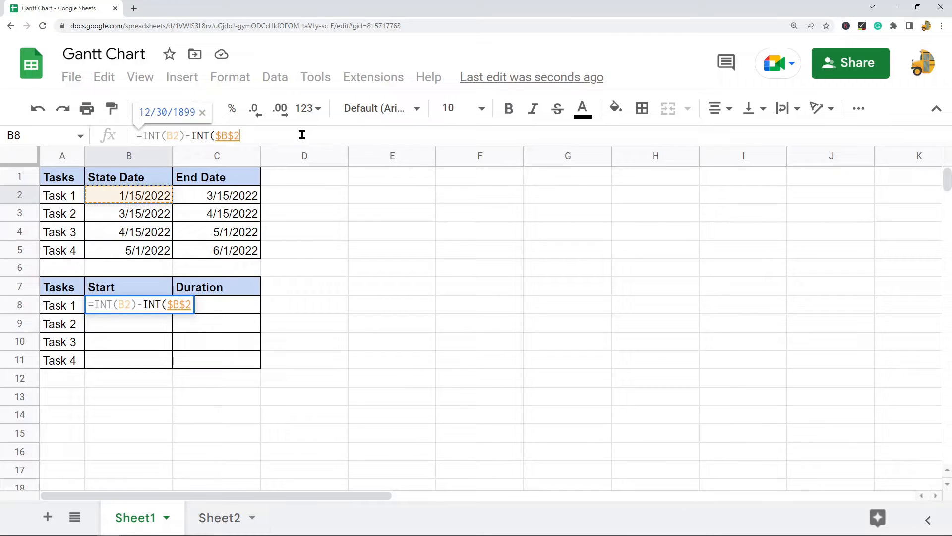
{"action": "type", "text": ")"}
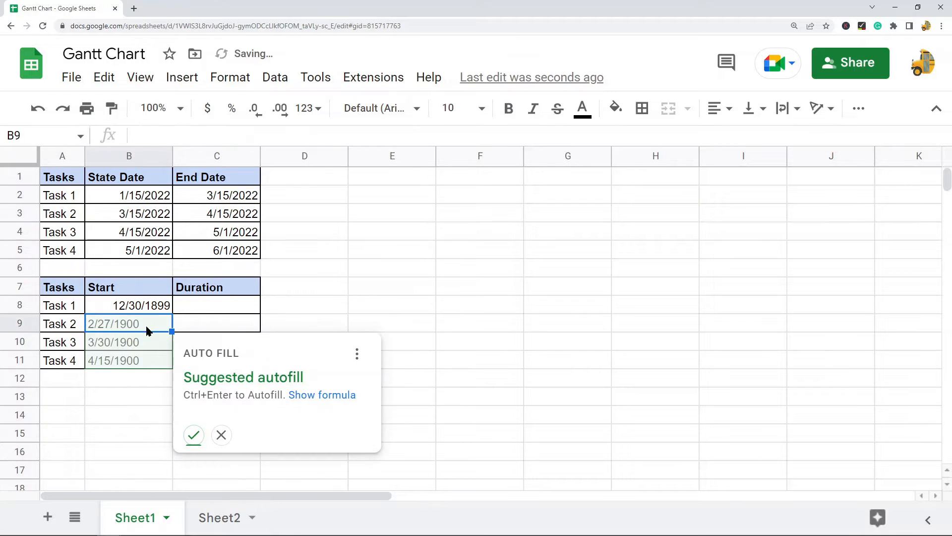
{"action": "right_click", "coordinate": [114, 305]}
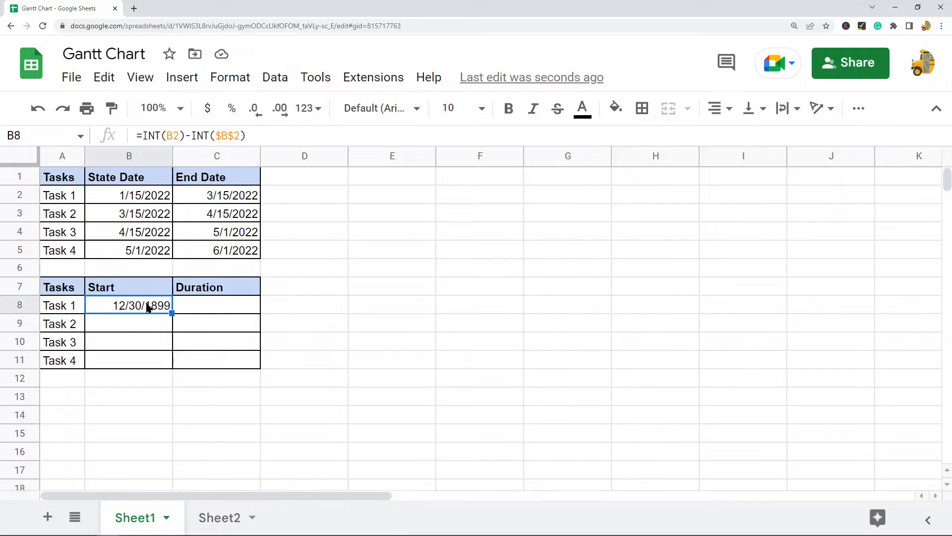
{"action": "mouse_move", "coordinate": [119, 291]}
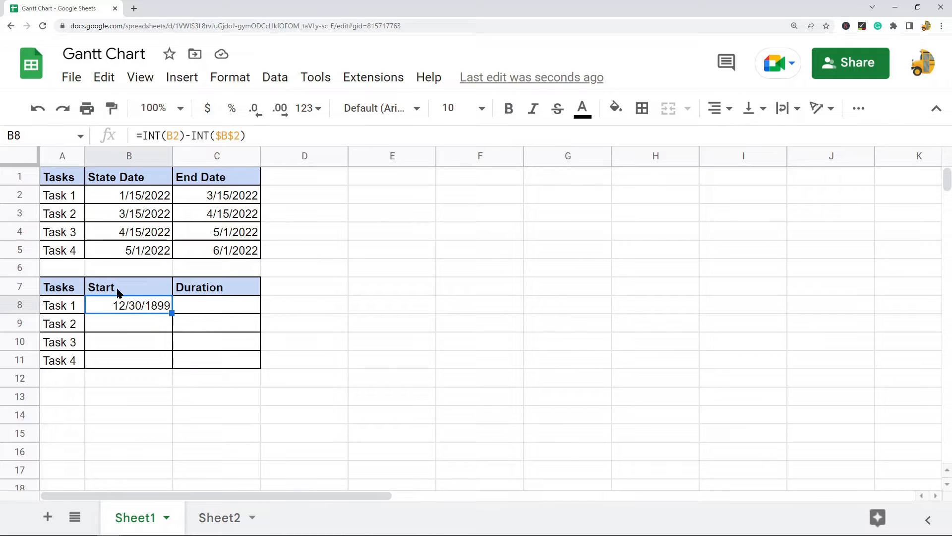
{"action": "mouse_move", "coordinate": [180, 77]}
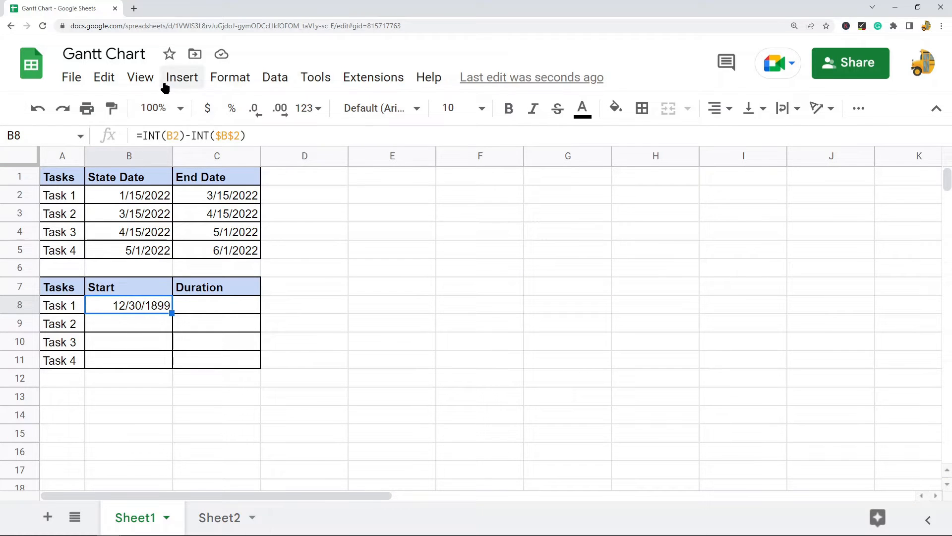
- Format the Start cells as plain numbers (0, 59, 90, 106) and check Task 2's formula
{"action": "left_click", "coordinate": [230, 77]}
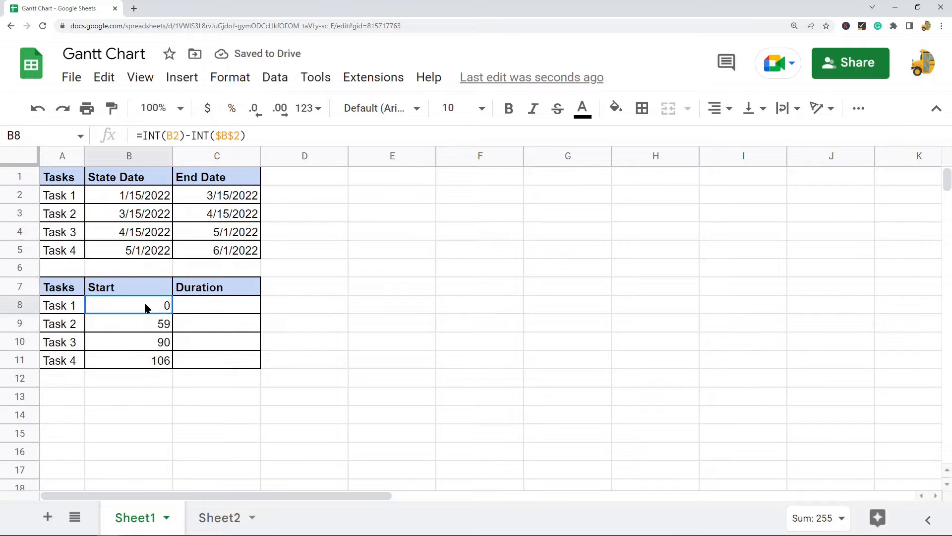
{"action": "left_click", "coordinate": [129, 323]}
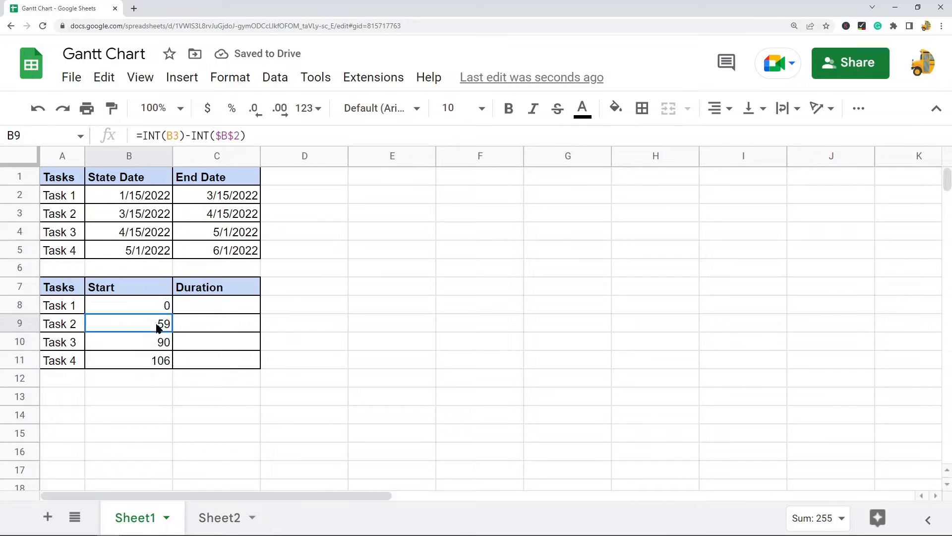
{"action": "double_click", "coordinate": [129, 323]}
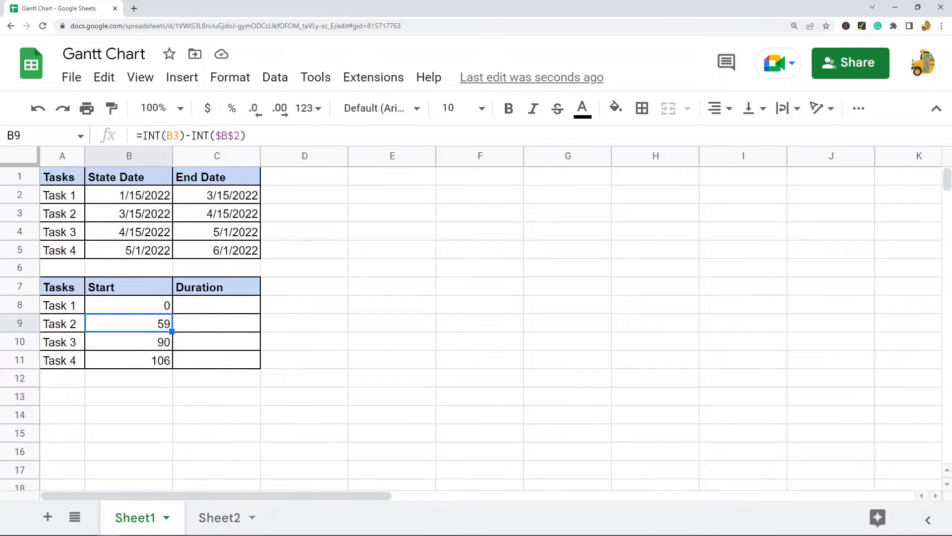
- Enter =C2-B2 in C8 and accept the autofill giving durations 59, 31, 16 and 31
{"action": "left_click", "coordinate": [216, 304]}
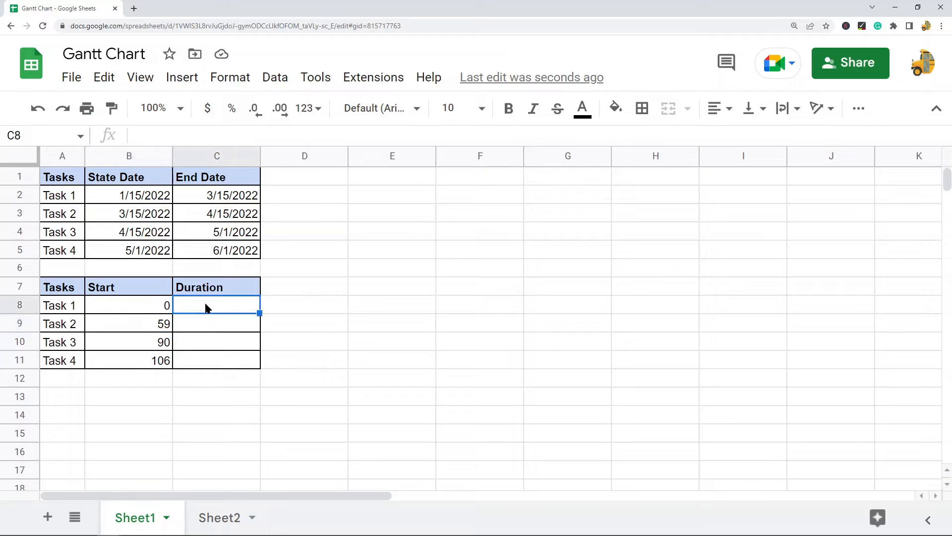
{"action": "type", "text": "="}
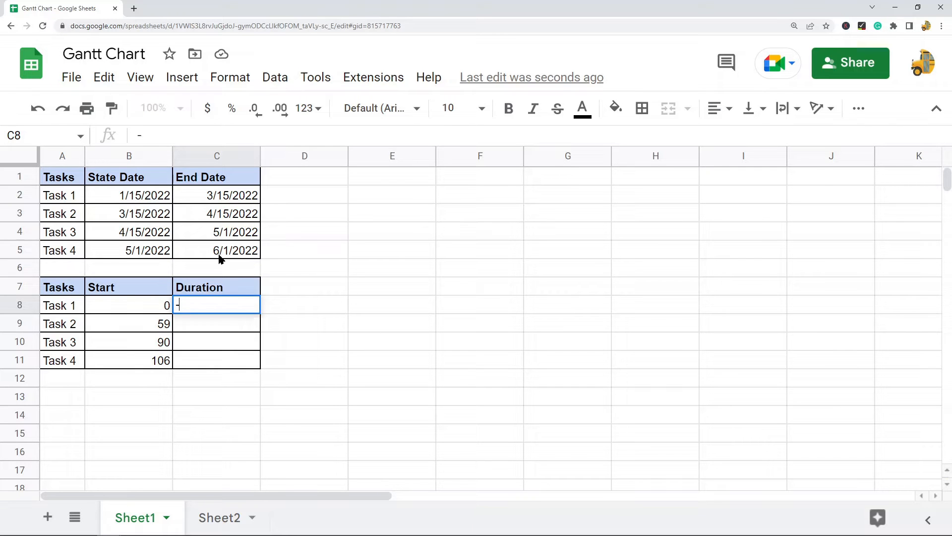
{"action": "left_click", "coordinate": [217, 196]}
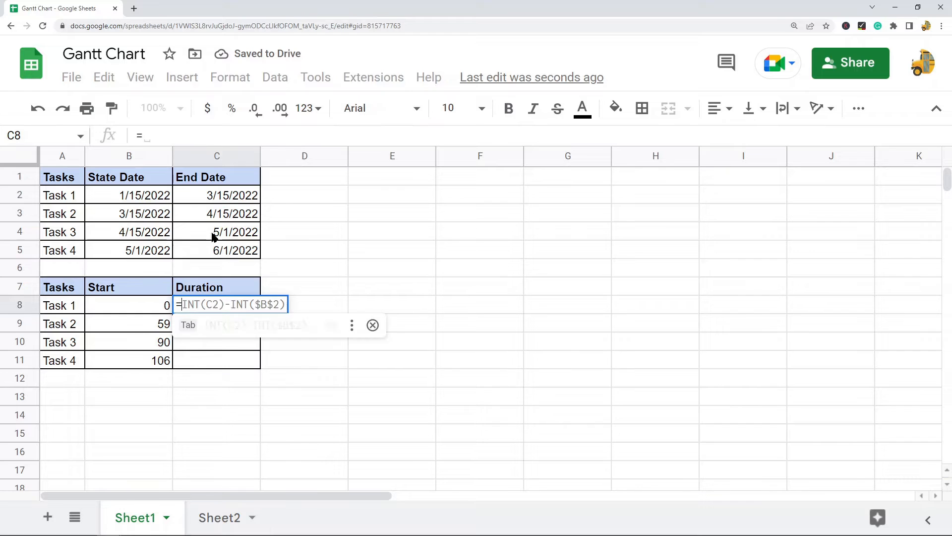
{"action": "left_click", "coordinate": [216, 195]}
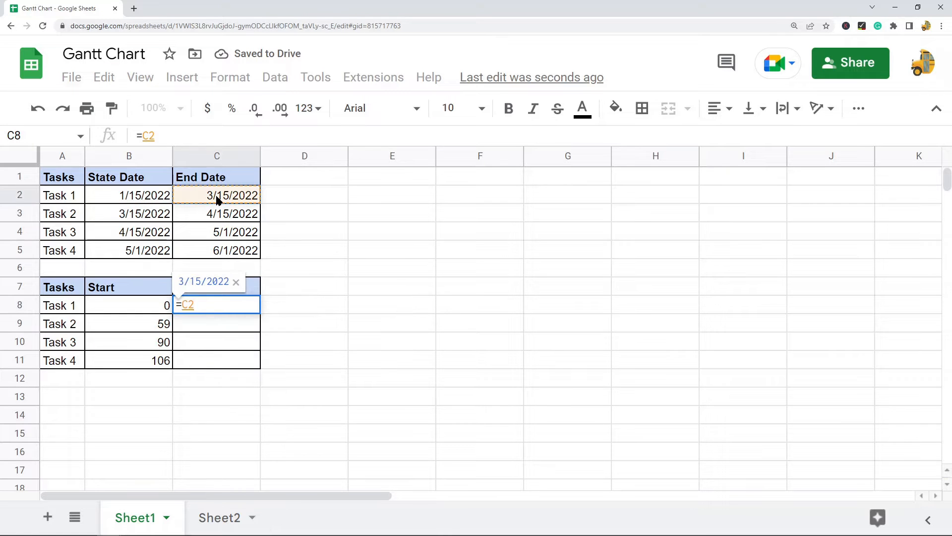
{"action": "key", "text": "enter"}
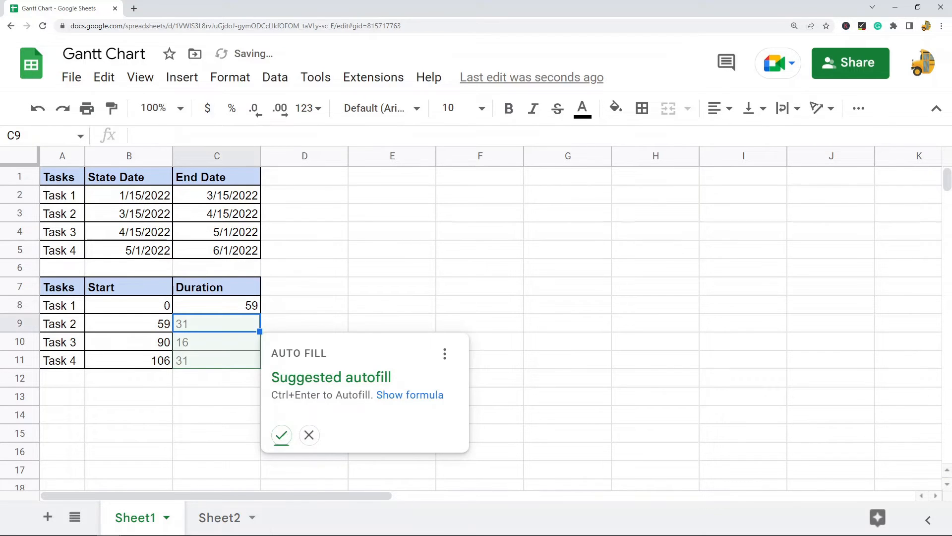
{"action": "left_click", "coordinate": [309, 434]}
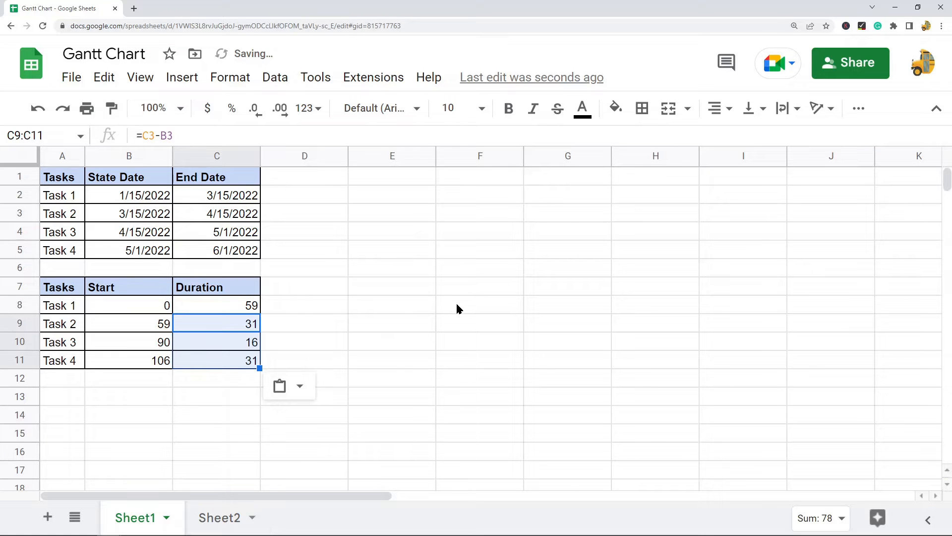
- Review the original date table and the Task 1 Start and Duration formulas
{"action": "left_click", "coordinate": [61, 177]}
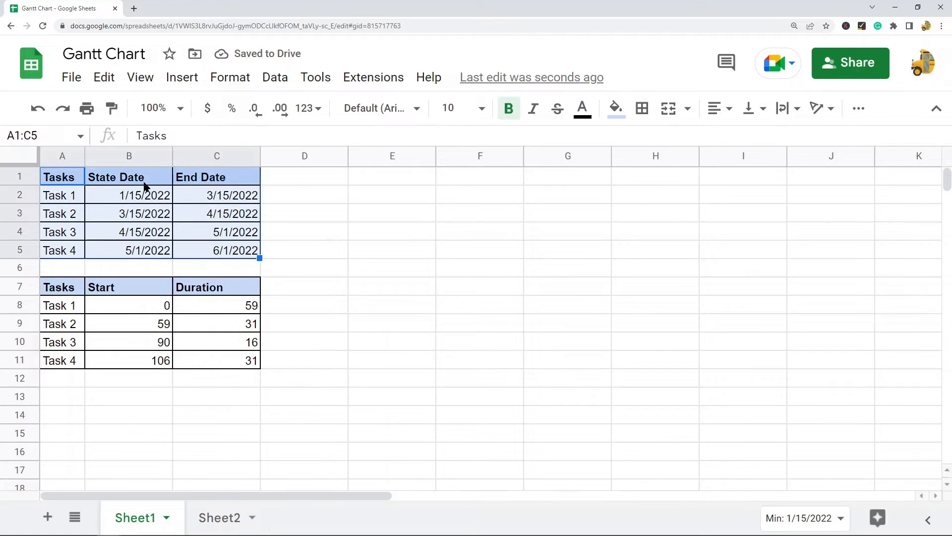
{"action": "left_click", "coordinate": [216, 176]}
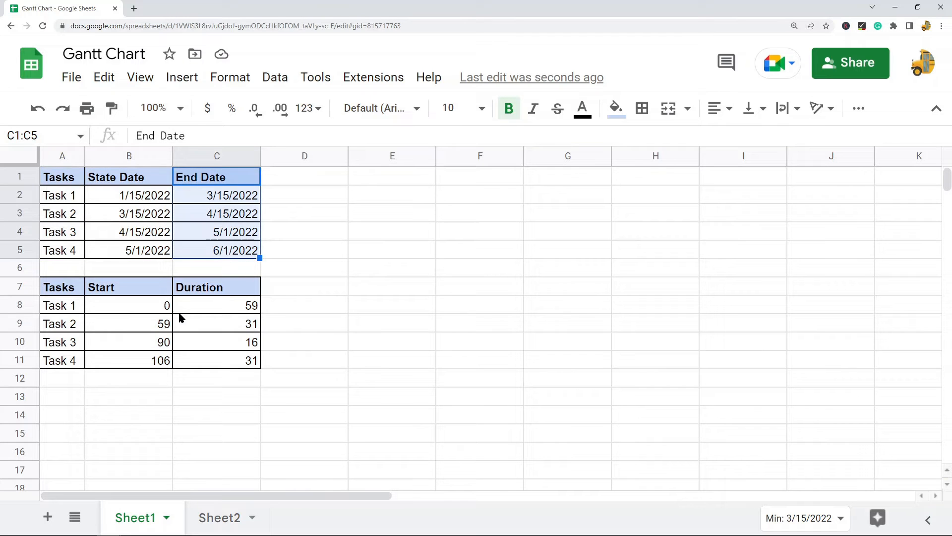
{"action": "left_click", "coordinate": [129, 305]}
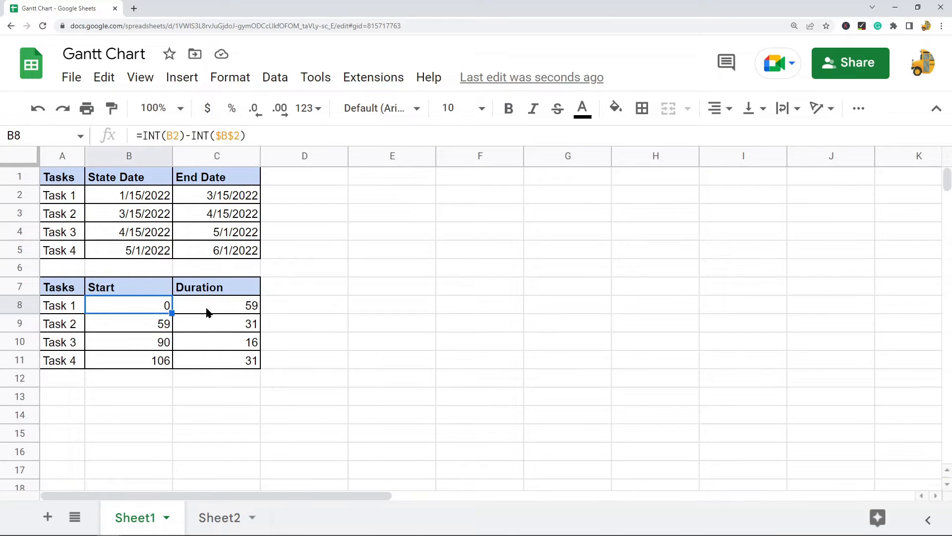
{"action": "left_click", "coordinate": [216, 305]}
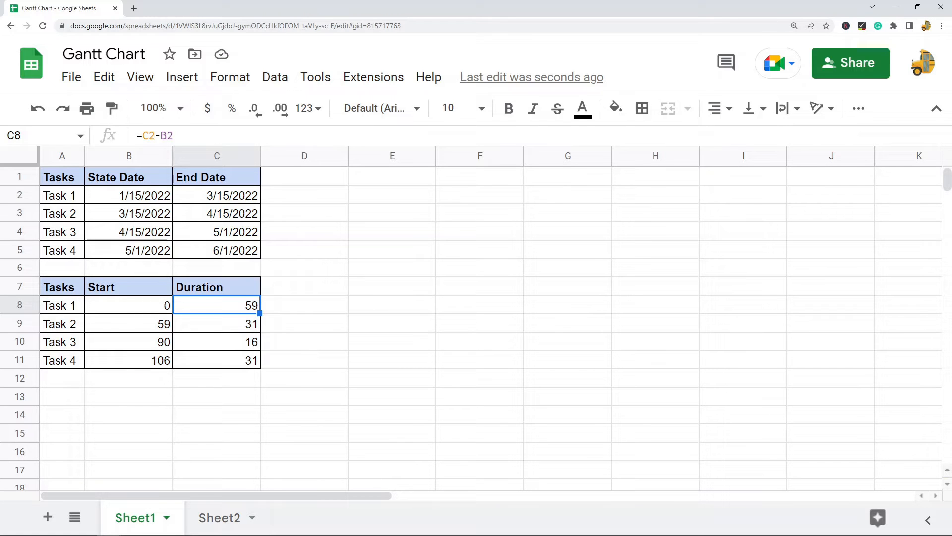
{"action": "mouse_move", "coordinate": [473, 322]}
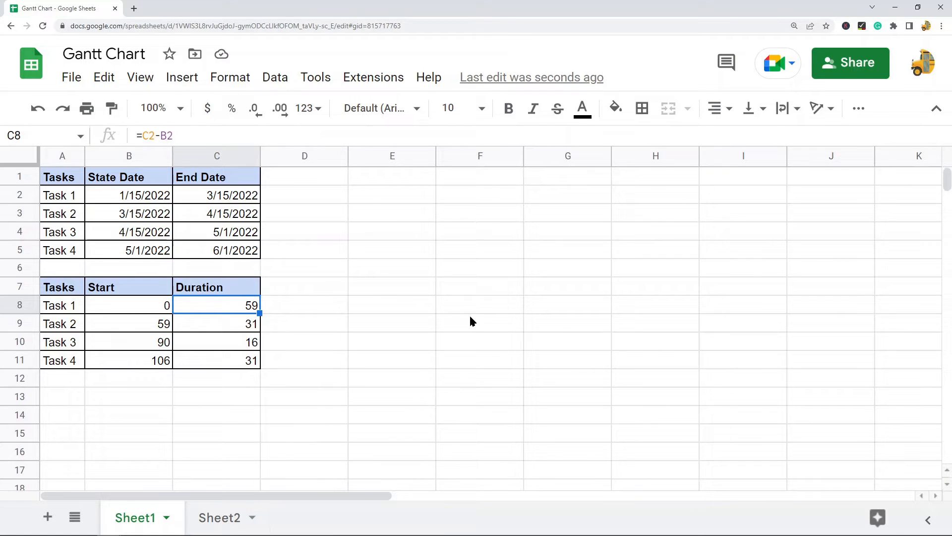
- Select A7:C11 and insert a chart, giving a stacked bar of Start and Duration
{"action": "left_click_drag", "start_coordinate": [59, 286], "coordinate": [251, 360]}
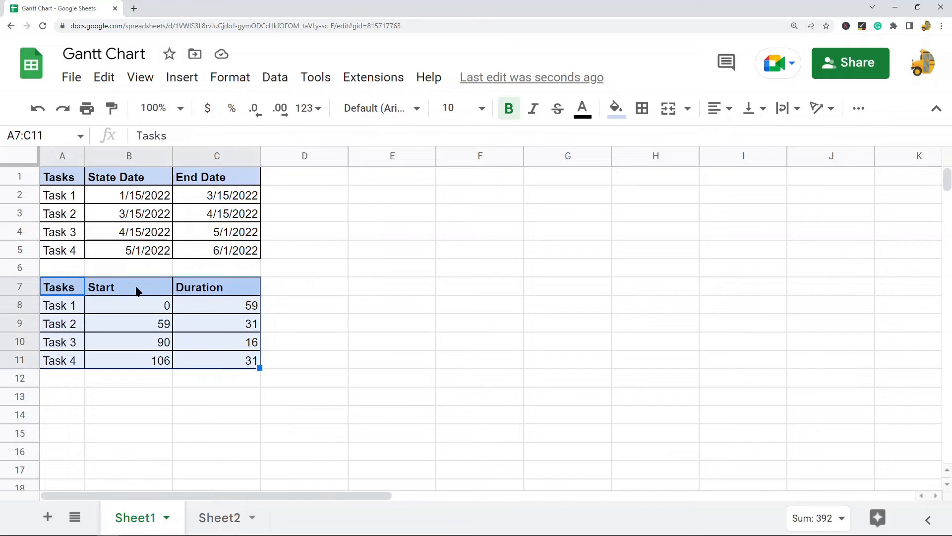
{"action": "mouse_move", "coordinate": [273, 227]}
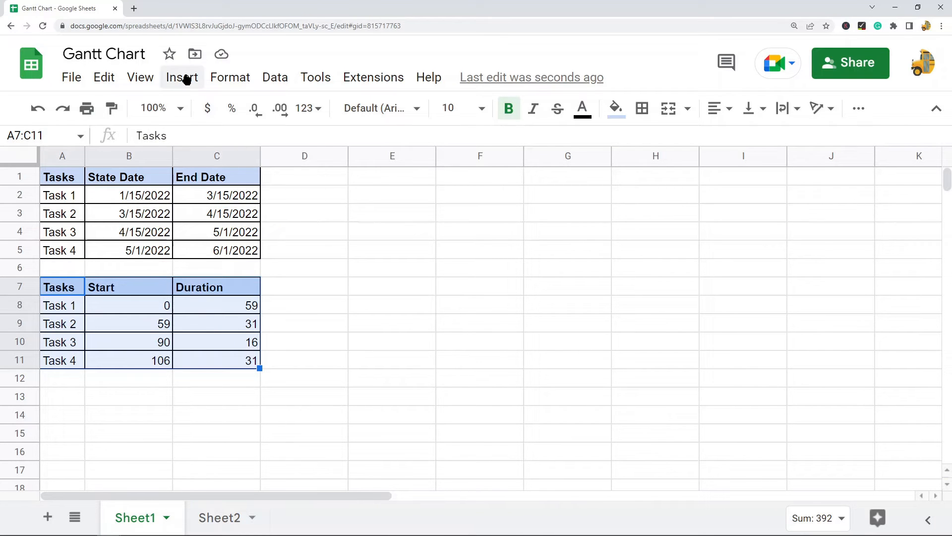
{"action": "left_click", "coordinate": [181, 78]}
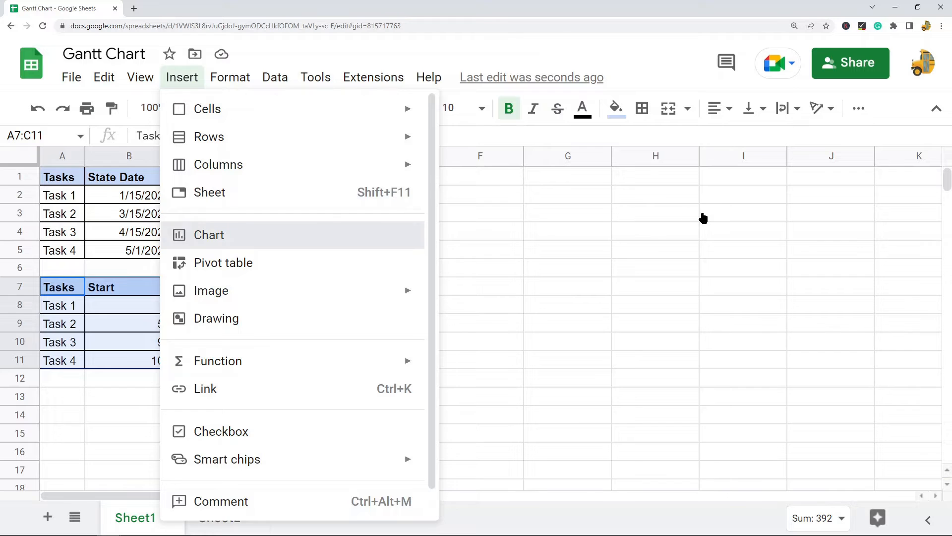
{"action": "left_click", "coordinate": [209, 235]}
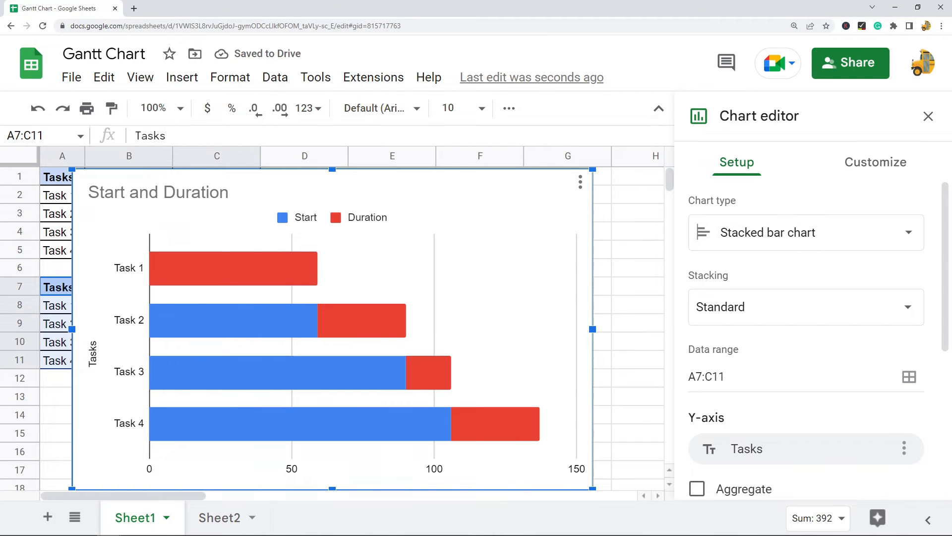
{"action": "mouse_move", "coordinate": [788, 244]}
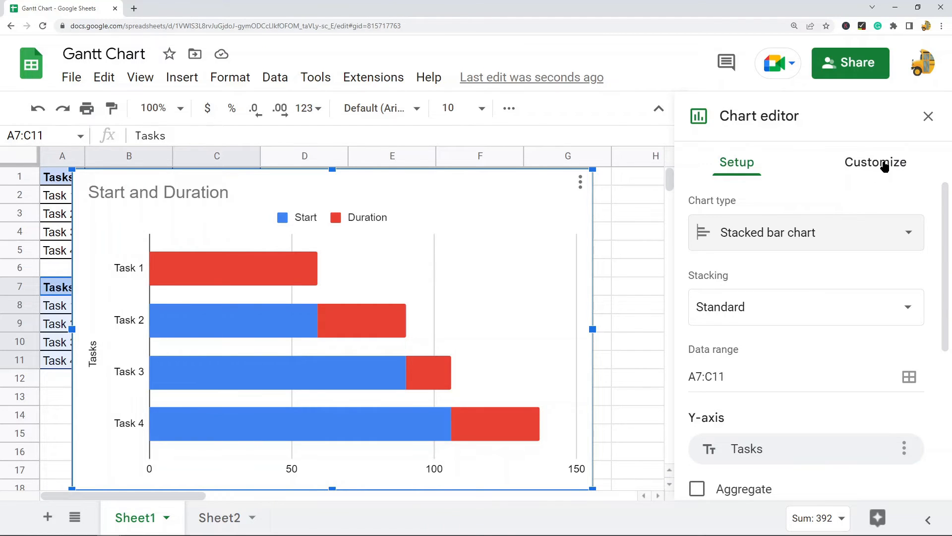
- Set the Start series fill opacity to 0% under Customize > Series
{"action": "left_click", "coordinate": [875, 162]}
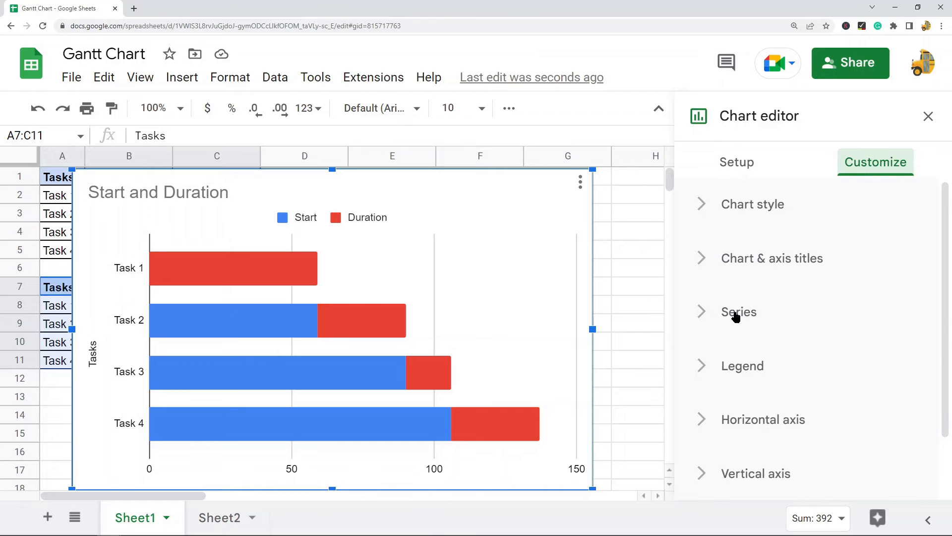
{"action": "left_click", "coordinate": [738, 310]}
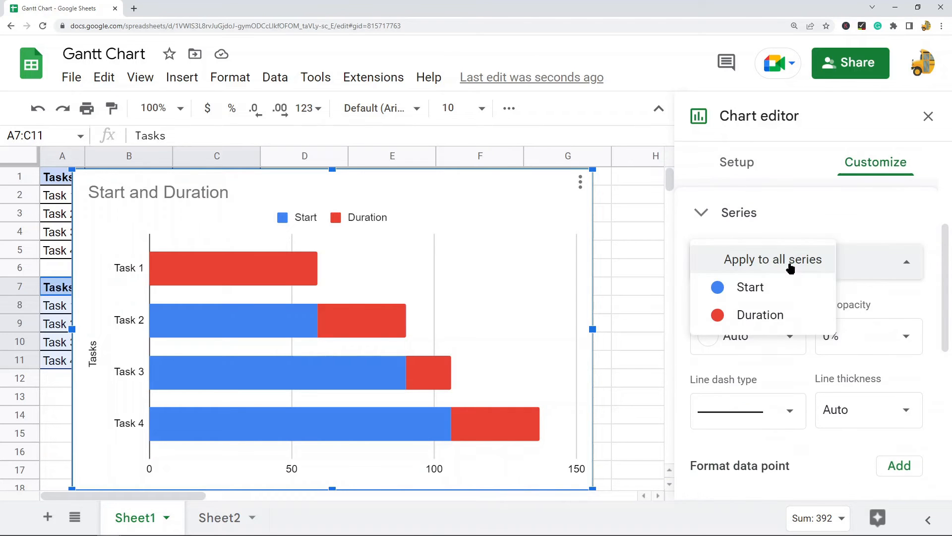
{"action": "left_click", "coordinate": [750, 287]}
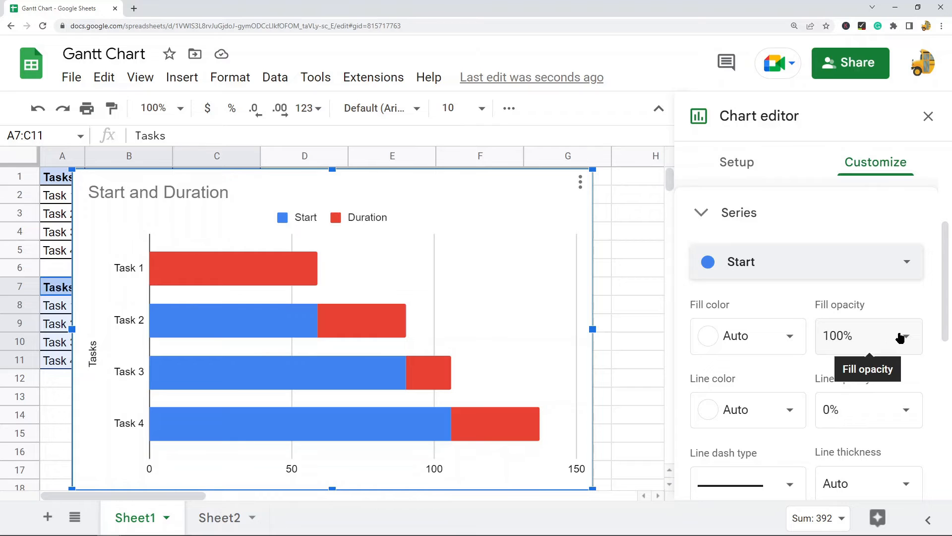
{"action": "mouse_move", "coordinate": [255, 381]}
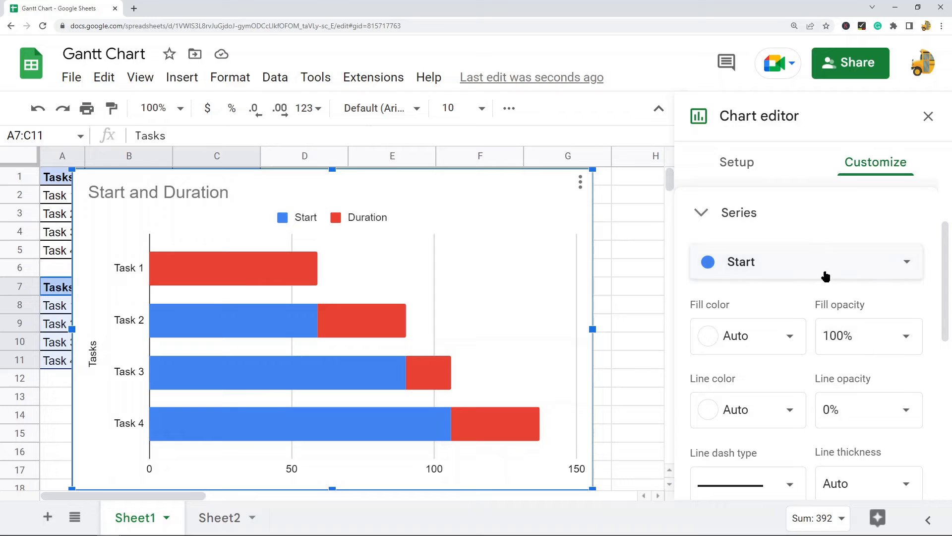
{"action": "left_click", "coordinate": [747, 337]}
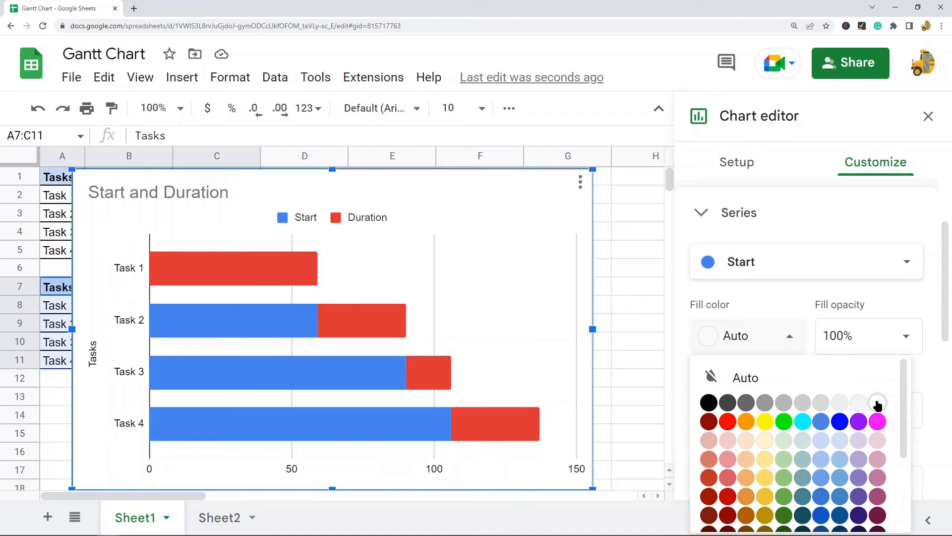
{"action": "left_click", "coordinate": [868, 337]}
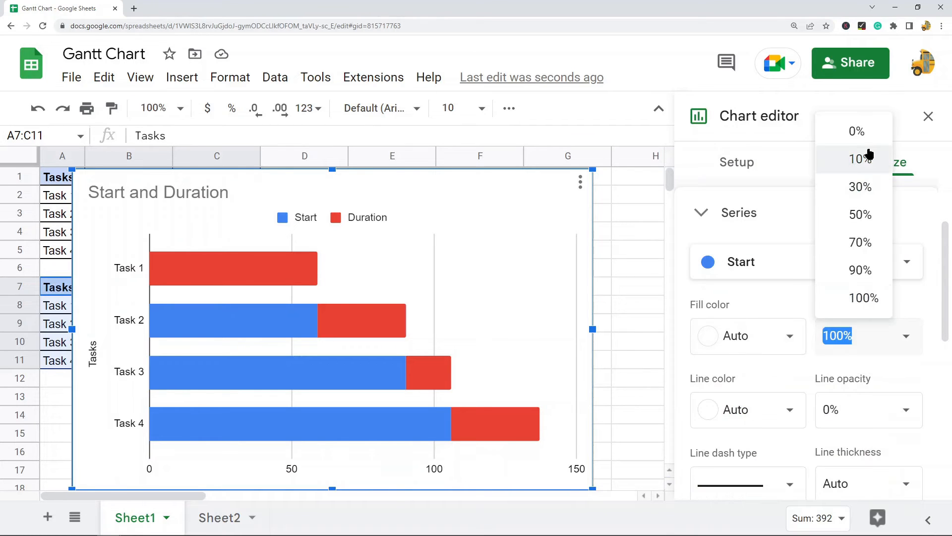
{"action": "left_click", "coordinate": [856, 131]}
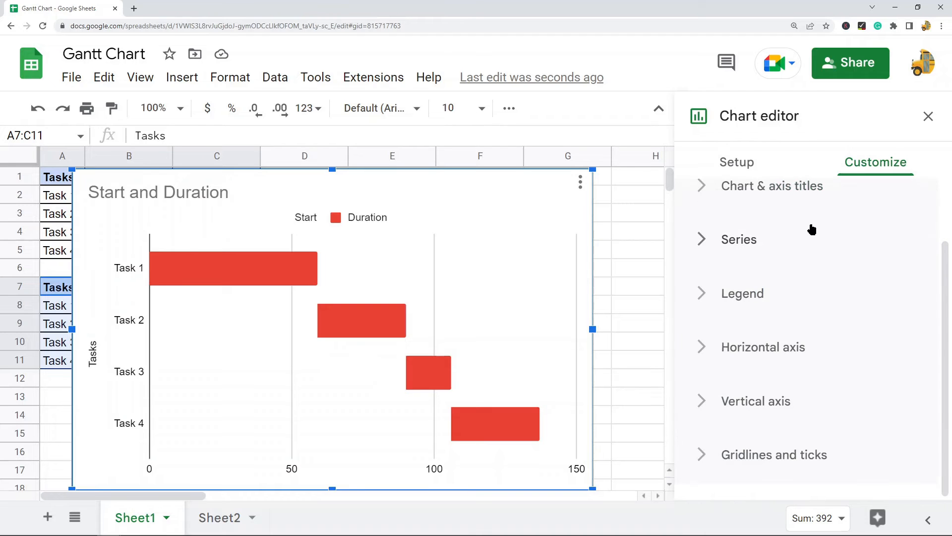
- Set the legend position to None and retitle the chart Project Schedule
{"action": "left_click", "coordinate": [742, 293]}
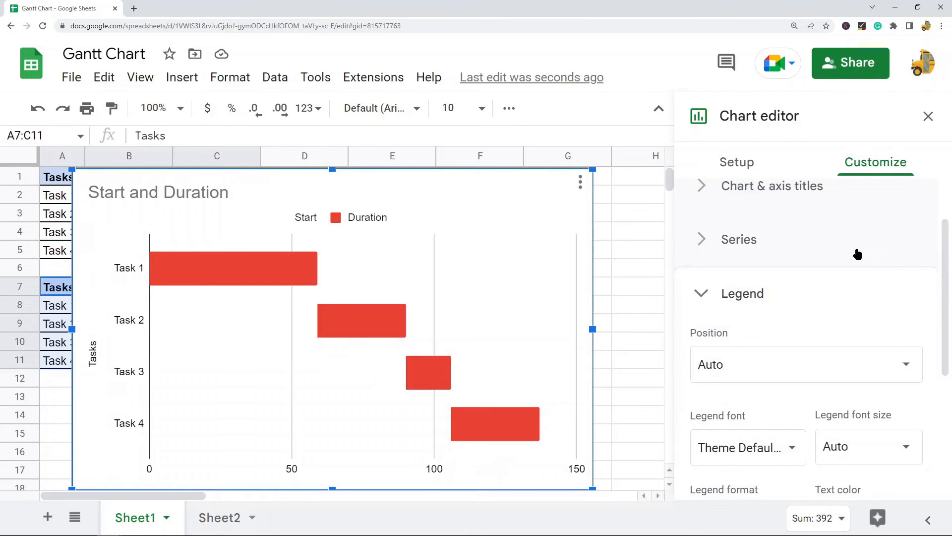
{"action": "left_click", "coordinate": [801, 364]}
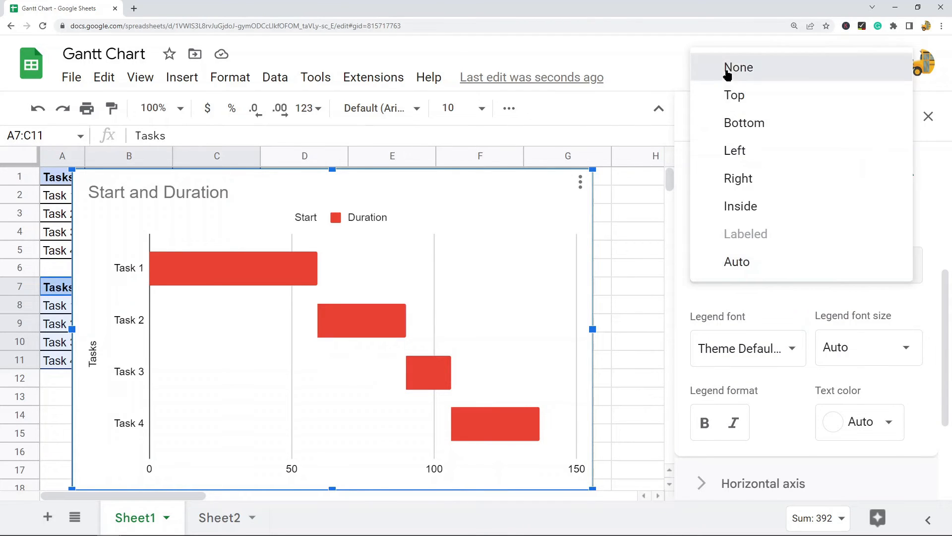
{"action": "left_click", "coordinate": [738, 67]}
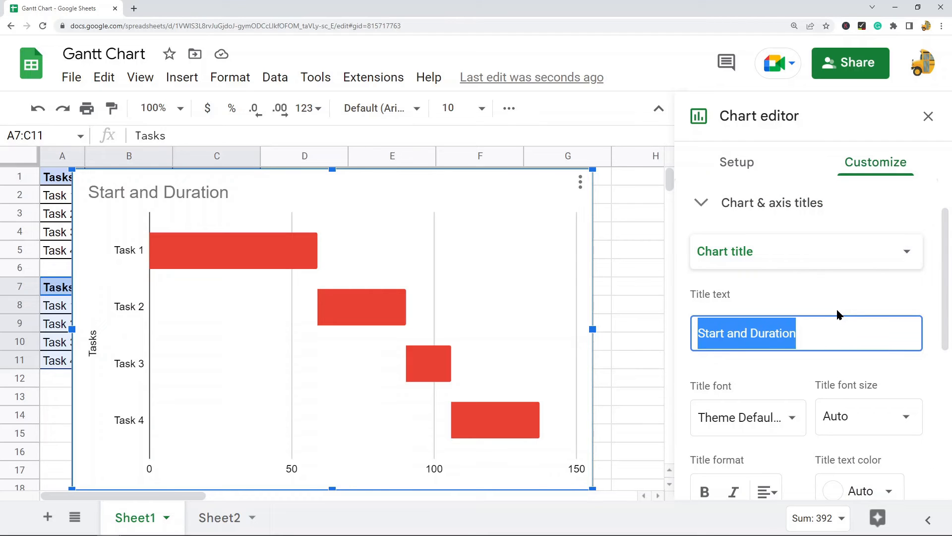
{"action": "type", "text": "Project"}
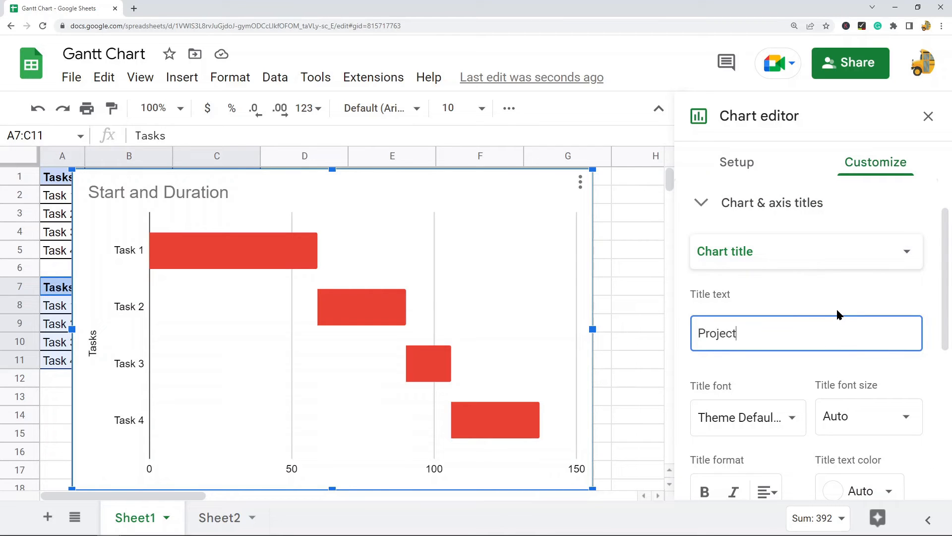
{"action": "type", "text": "Schedule"}
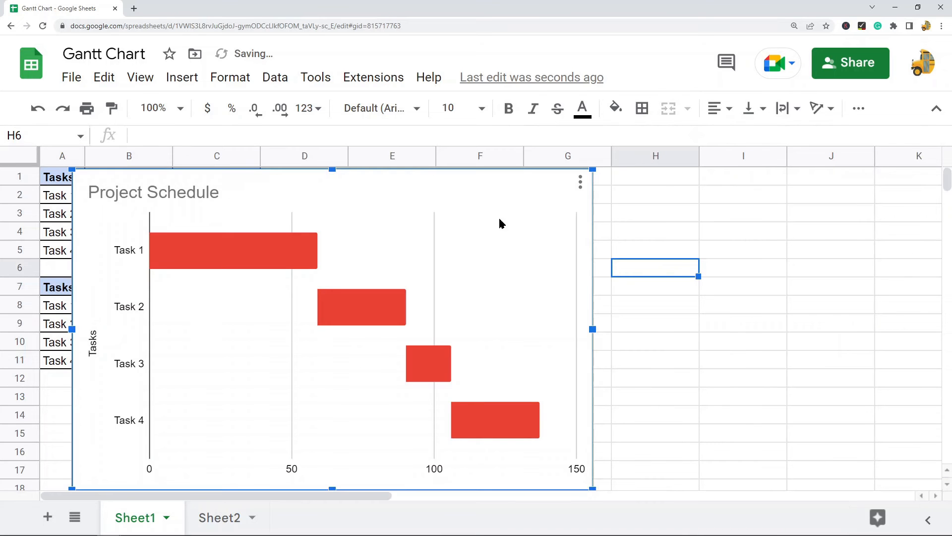
- Drag the chart's corner to shrink it so it sits beside the task tables
{"action": "left_click_drag", "start_coordinate": [592, 488], "coordinate": [447, 399]}
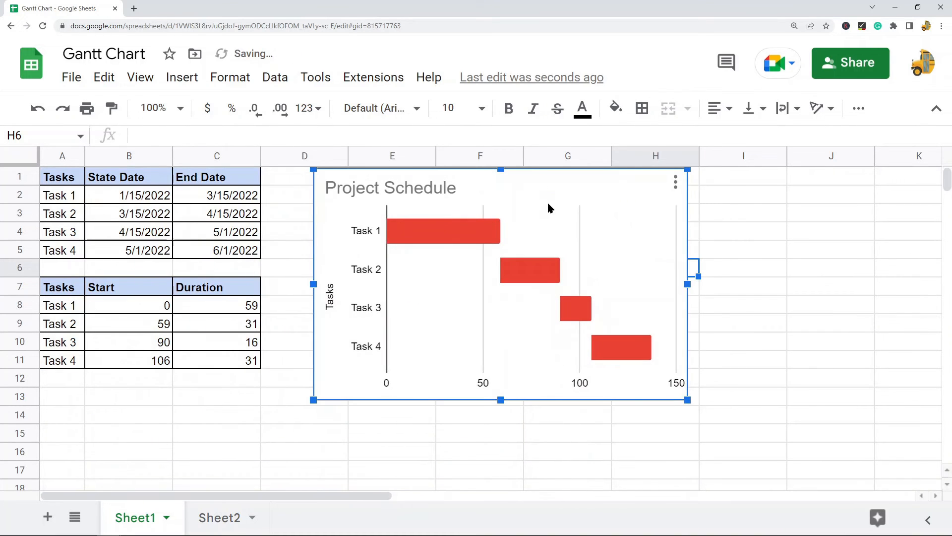
{"action": "mouse_move", "coordinate": [619, 347]}
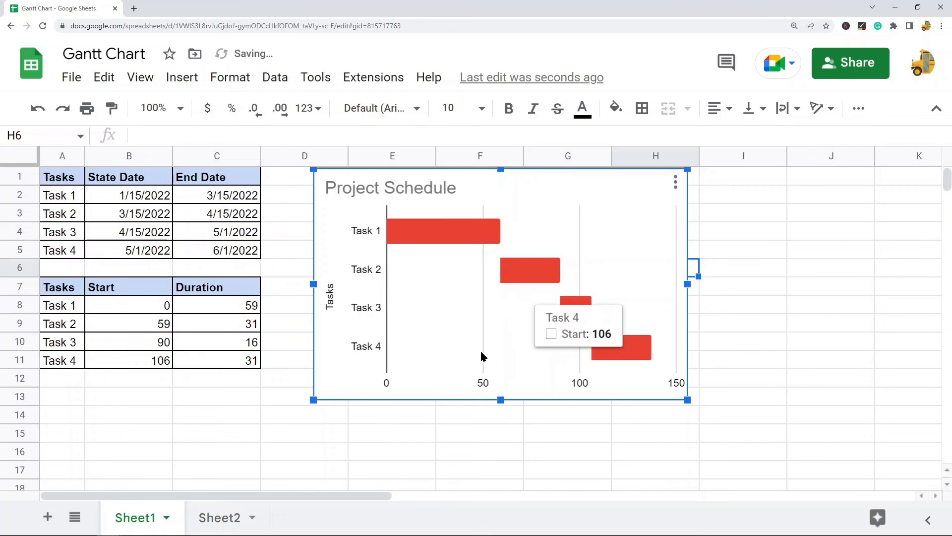
{"action": "mouse_move", "coordinate": [407, 238]}
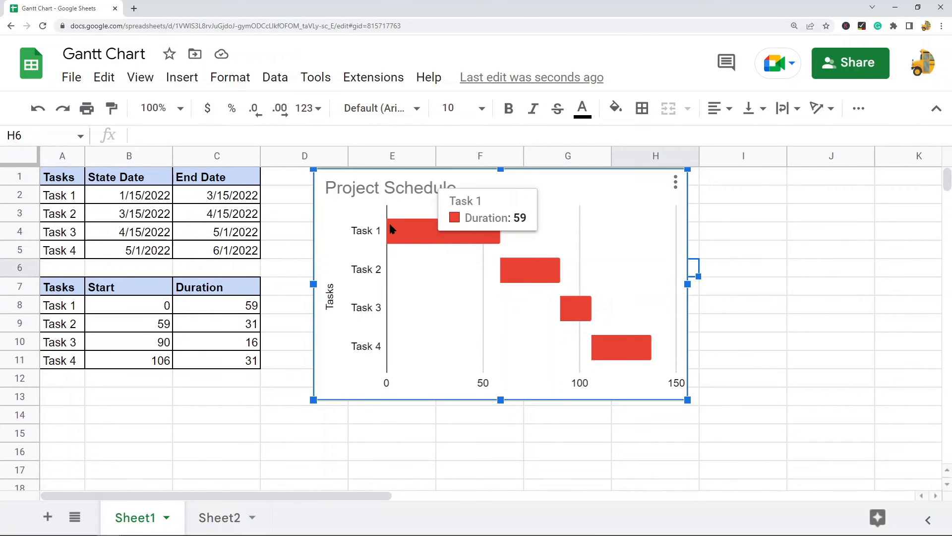
{"action": "mouse_move", "coordinate": [503, 236]}
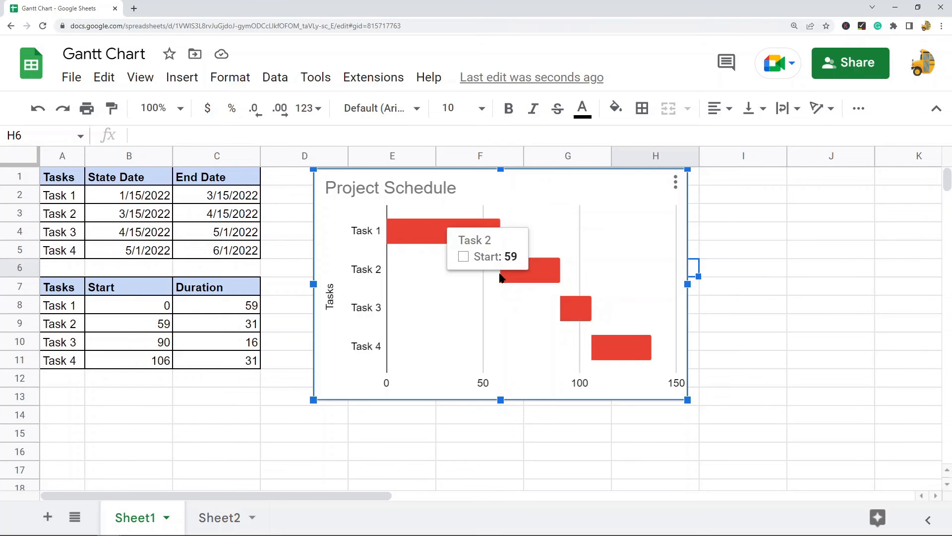
{"action": "mouse_move", "coordinate": [798, 365]}
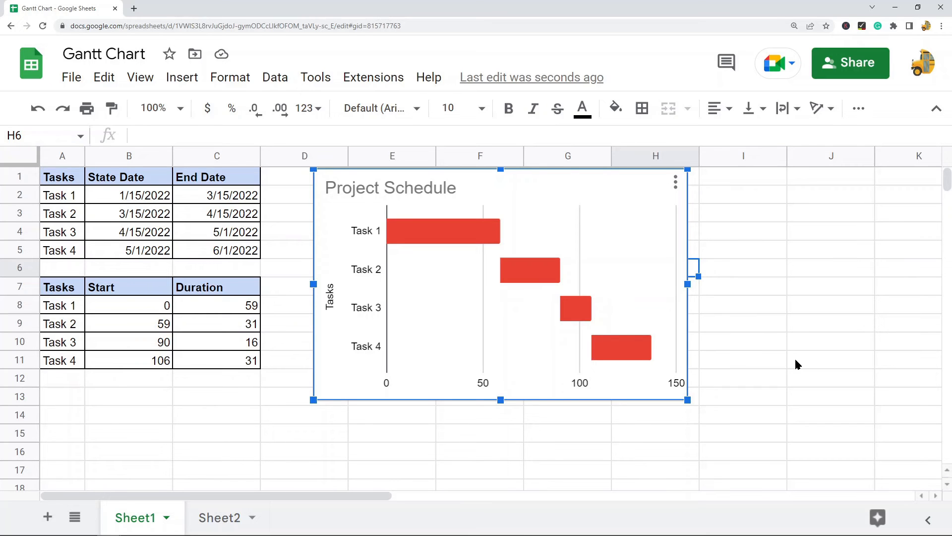
{"action": "mouse_move", "coordinate": [739, 289]}
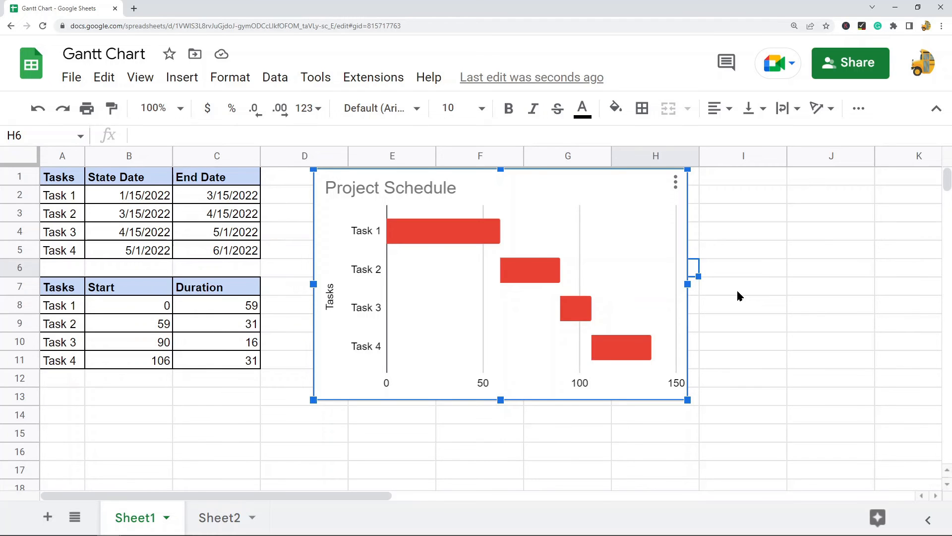
{"action": "mouse_move", "coordinate": [756, 329]}
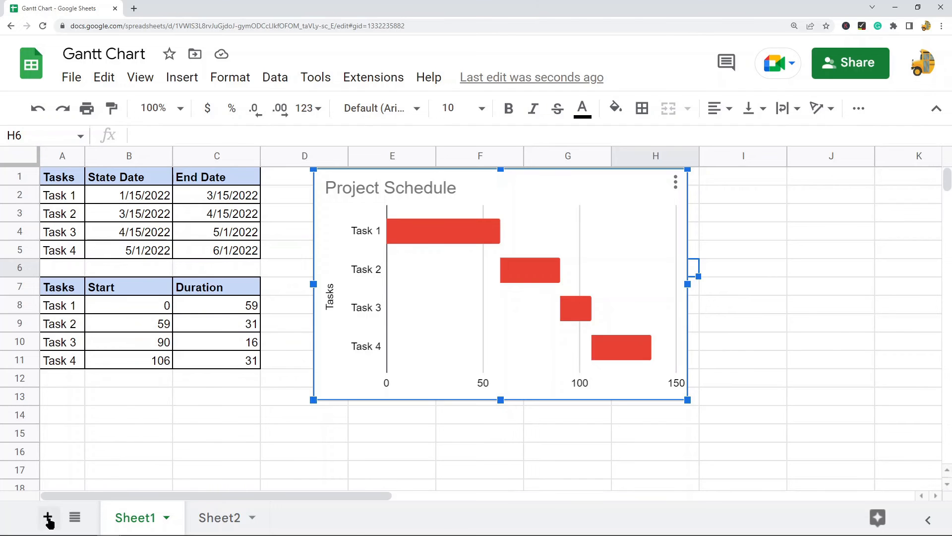
- Open the template gallery and scroll down to the Project management templates
{"action": "left_click", "coordinate": [72, 78]}
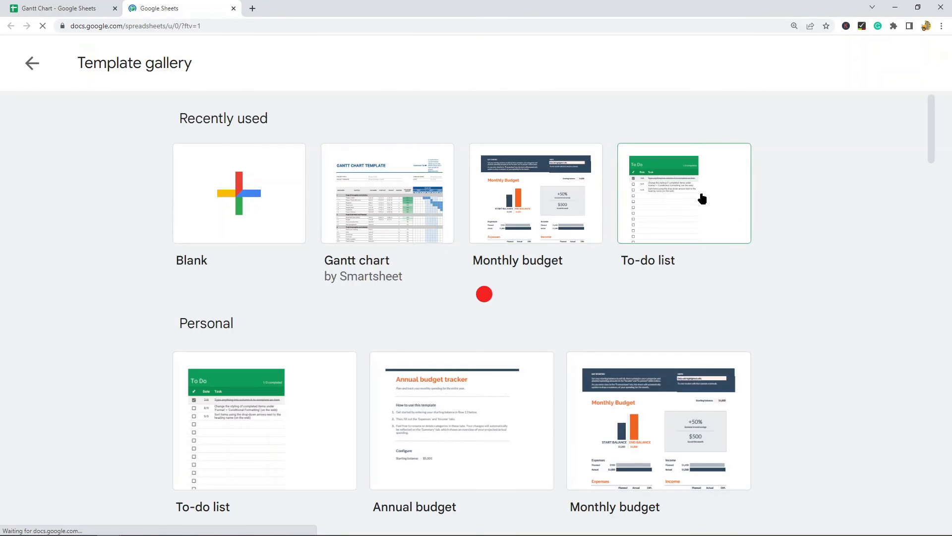
{"action": "left_click", "coordinate": [684, 193]}
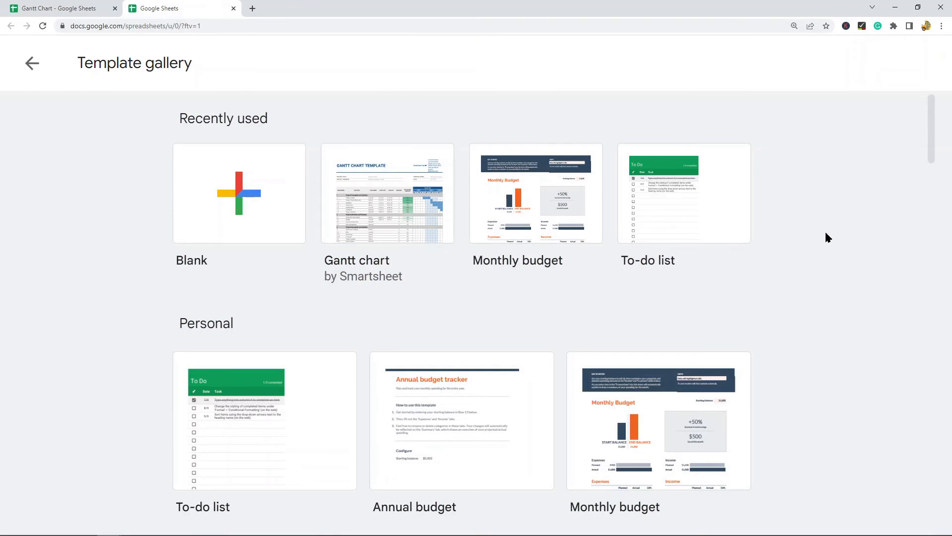
{"action": "scroll", "scroll_direction": "down", "scroll_amount": 3}
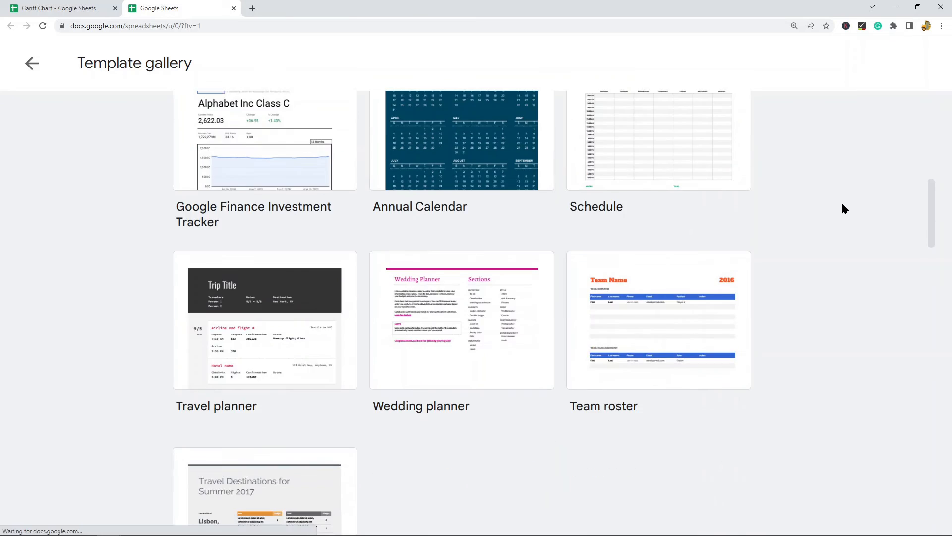
{"action": "scroll", "scroll_direction": "down", "scroll_amount": 3}
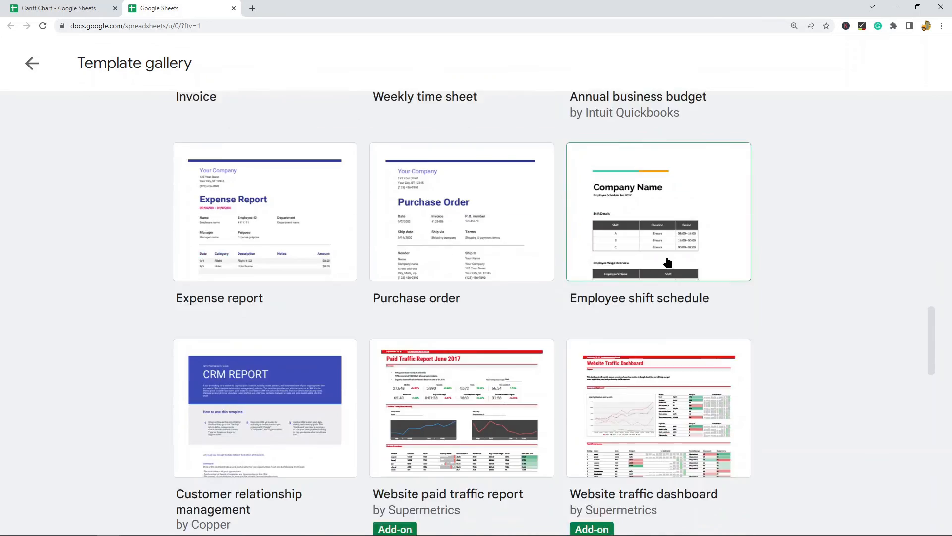
{"action": "scroll", "scroll_direction": "down", "scroll_amount": 3}
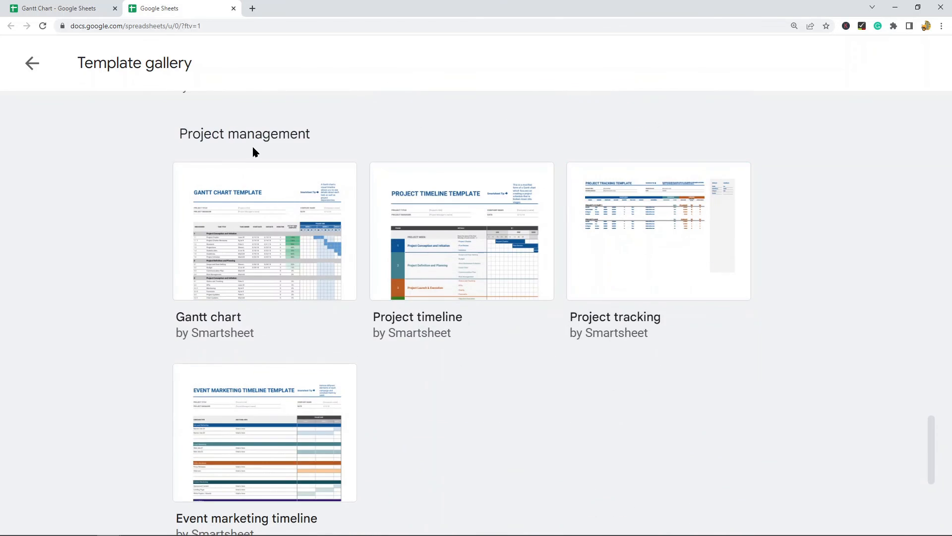
{"action": "mouse_move", "coordinate": [211, 305]}
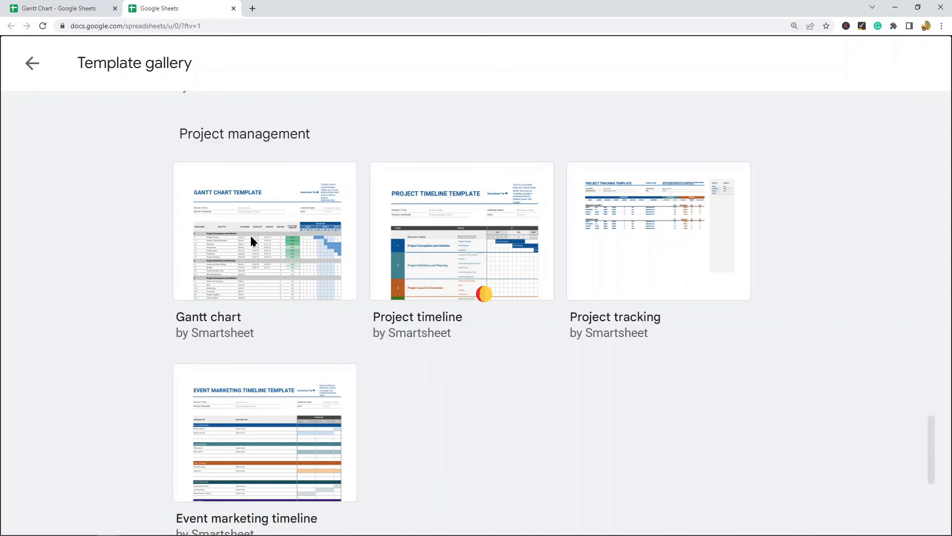
- Open the Smartsheet Gantt chart template and scroll through its task table and timeline
{"action": "left_click", "coordinate": [265, 231]}
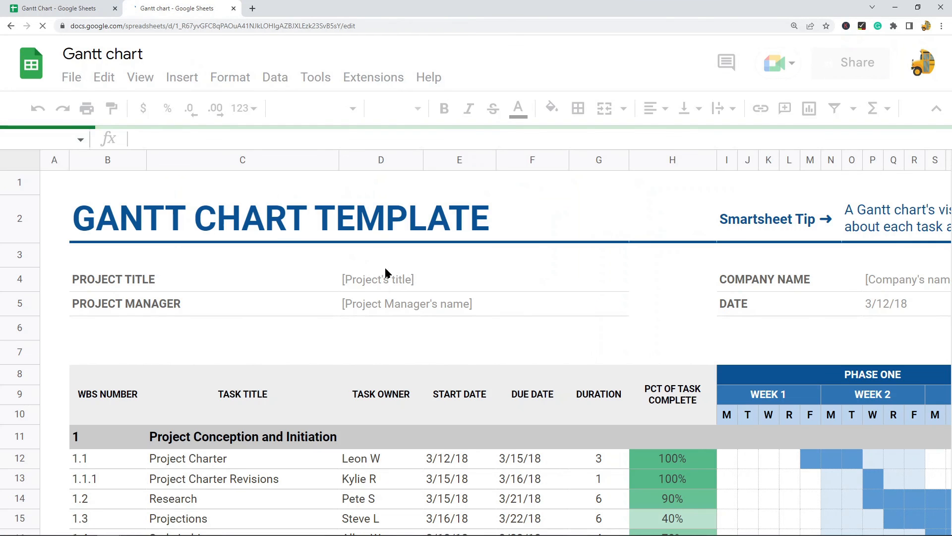
{"action": "scroll", "scroll_direction": "down", "scroll_amount": 3}
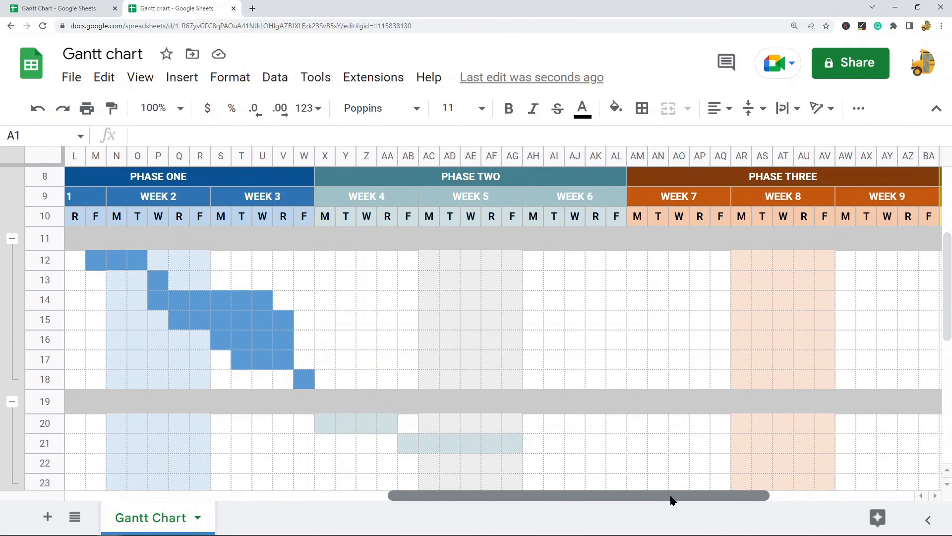
{"action": "scroll", "scroll_direction": "left", "scroll_amount": 3}
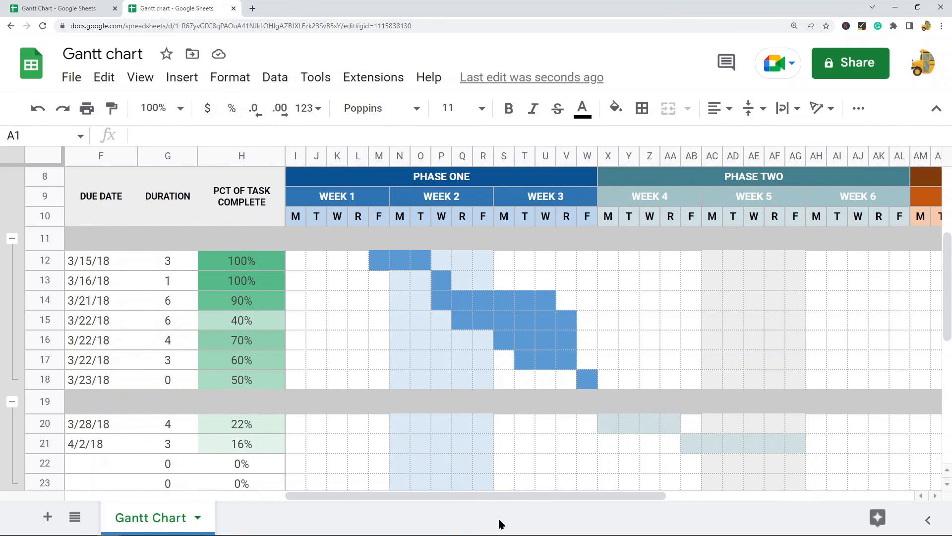
{"action": "scroll", "scroll_direction": "left", "scroll_amount": 3}
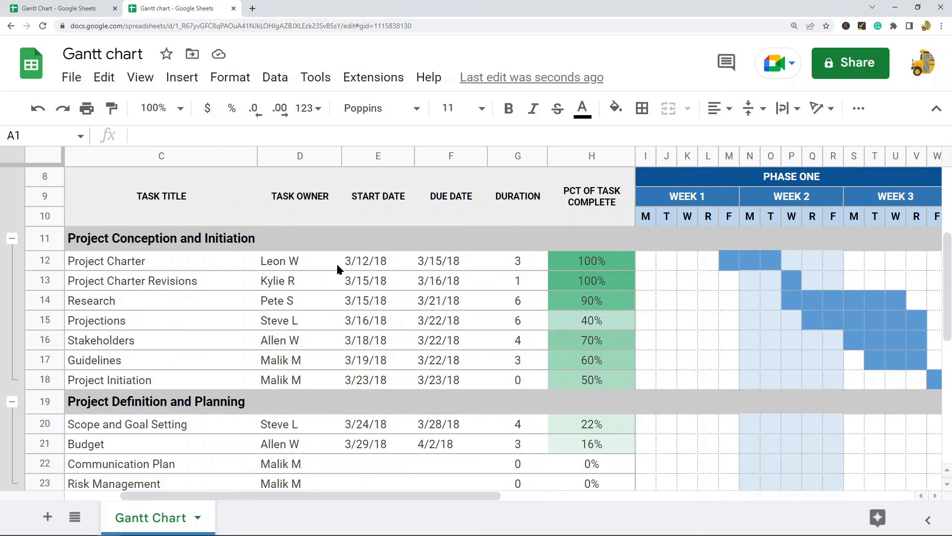
{"action": "mouse_move", "coordinate": [425, 362]}
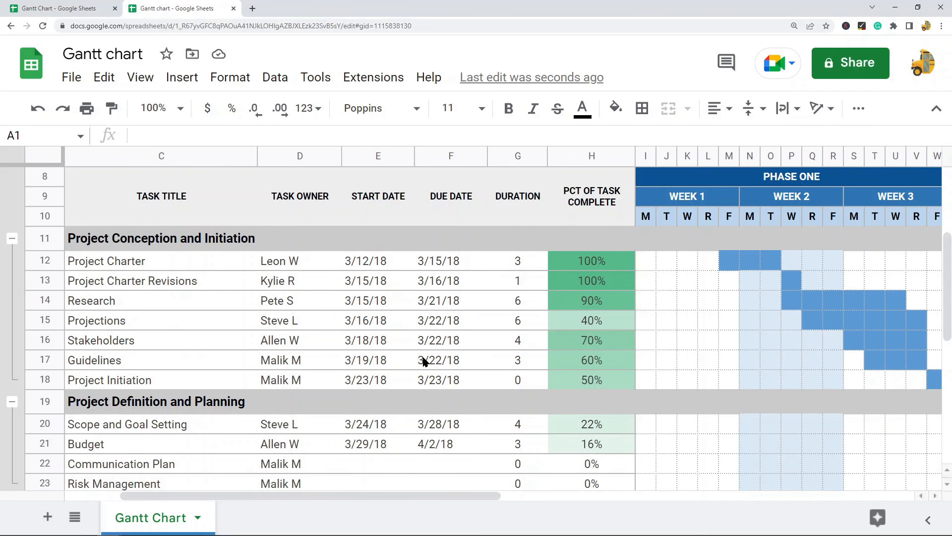
{"action": "mouse_move", "coordinate": [432, 355]}
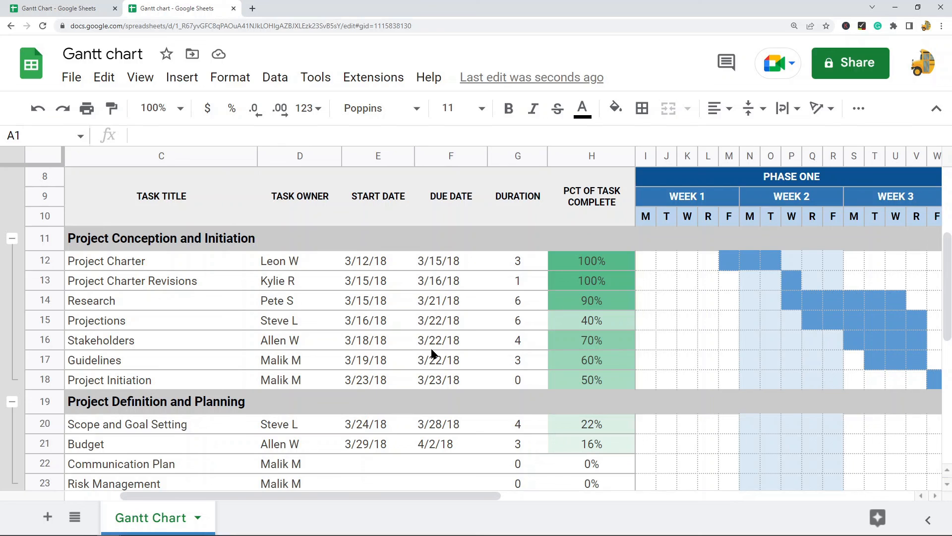